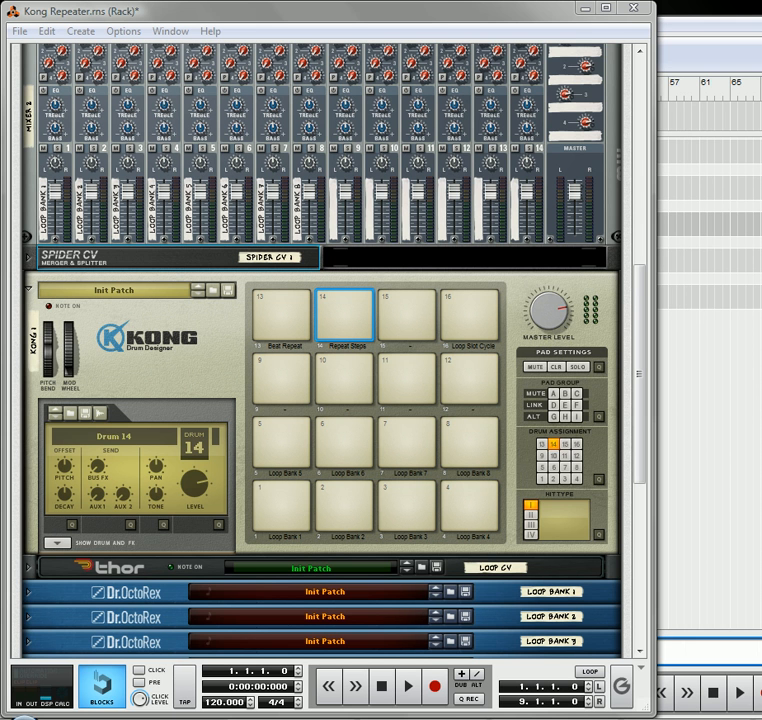
mouse_move(624, 568)
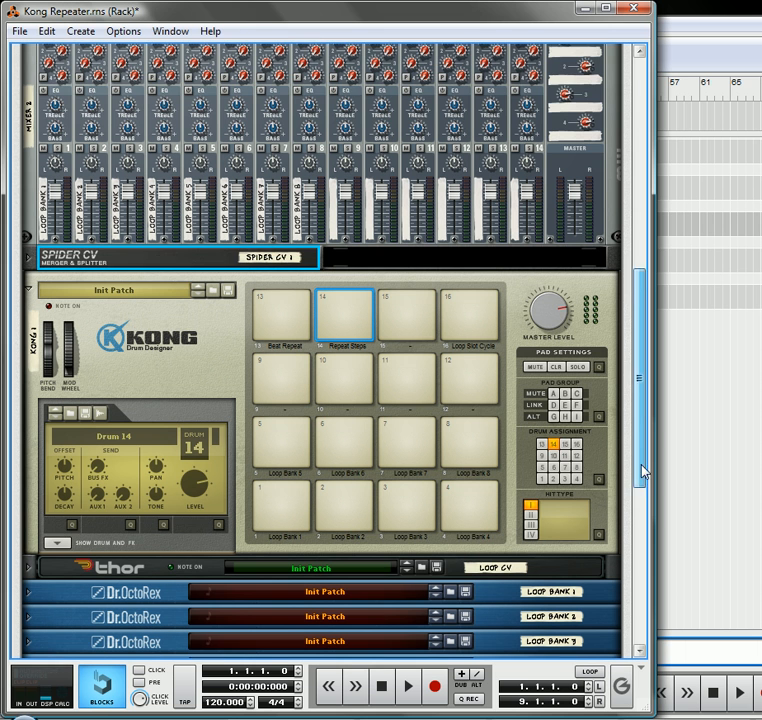
- Audition the loop bank pads, then trigger the Beat Repeat and Repeat Steps pads on Kong
scroll(down, 3)
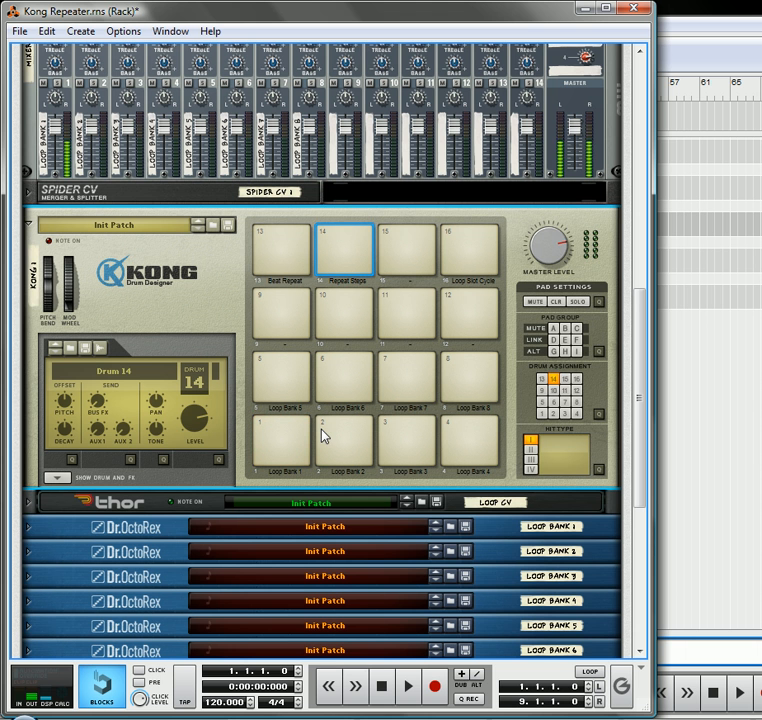
click(284, 250)
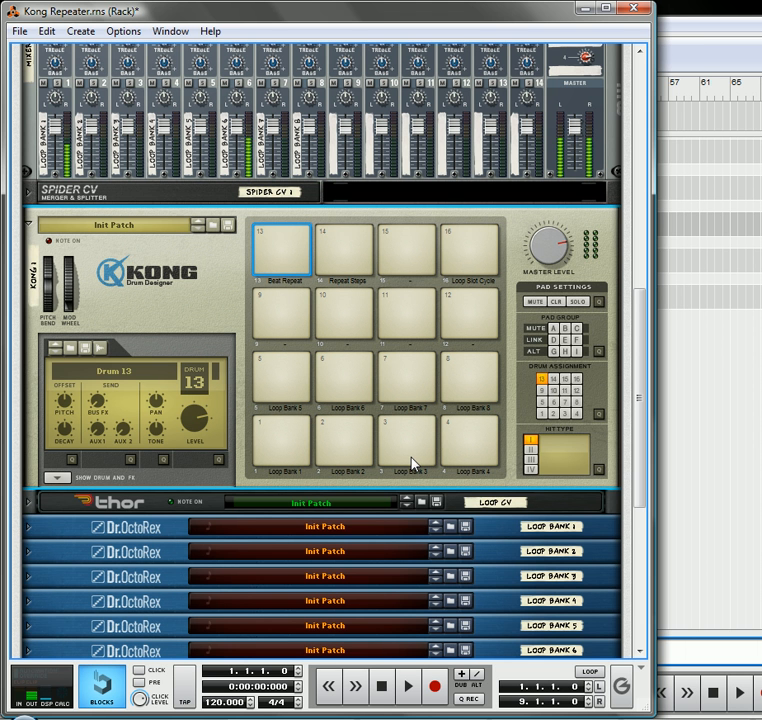
click(284, 250)
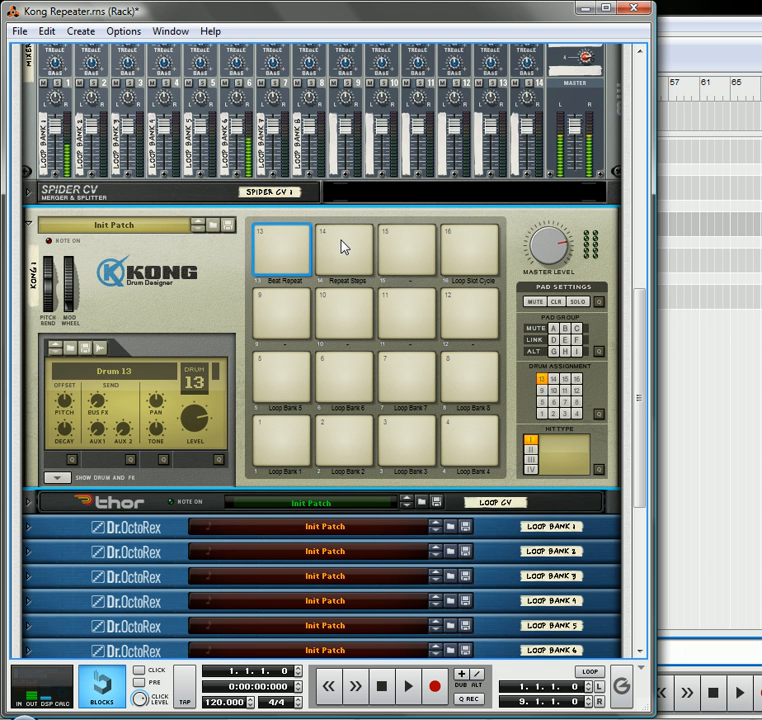
click(282, 248)
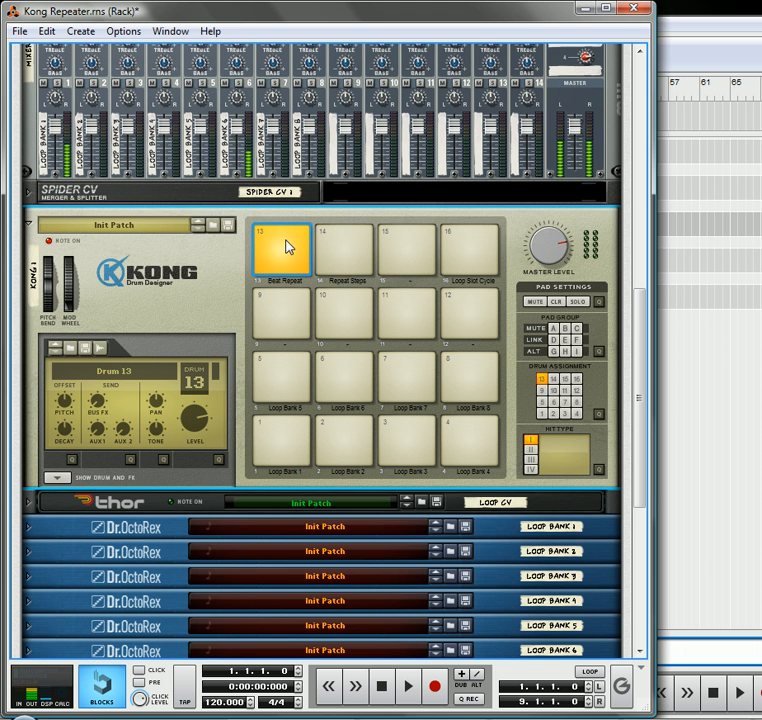
click(344, 248)
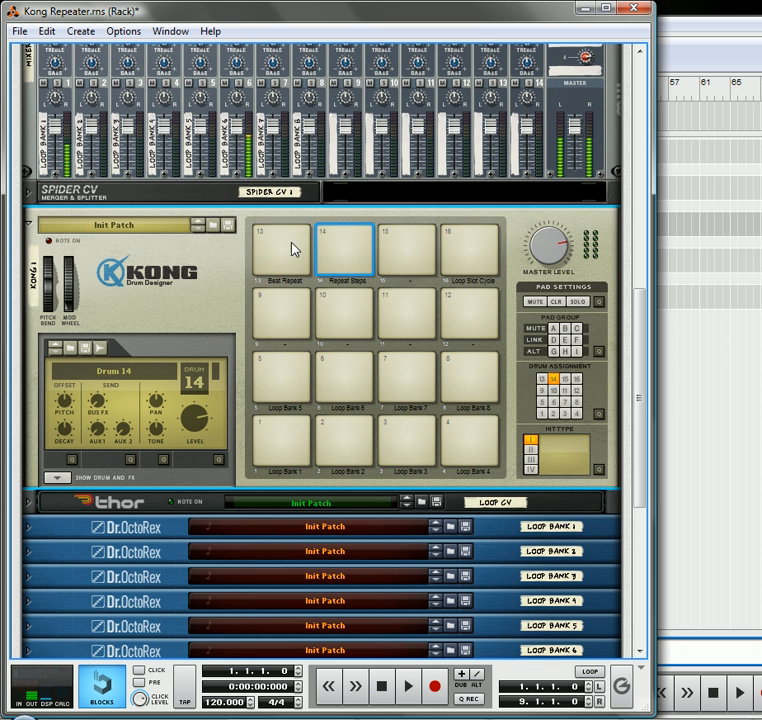
click(344, 250)
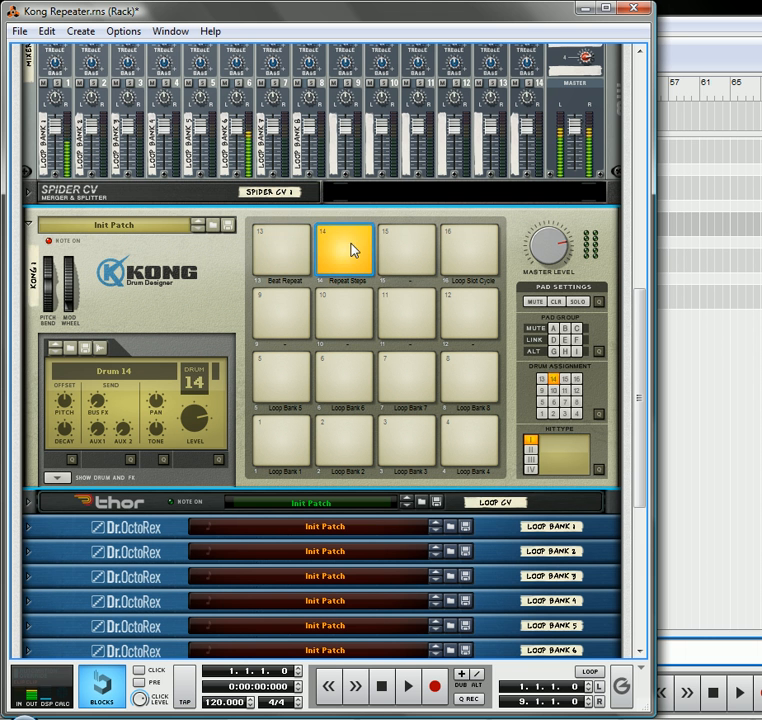
click(284, 248)
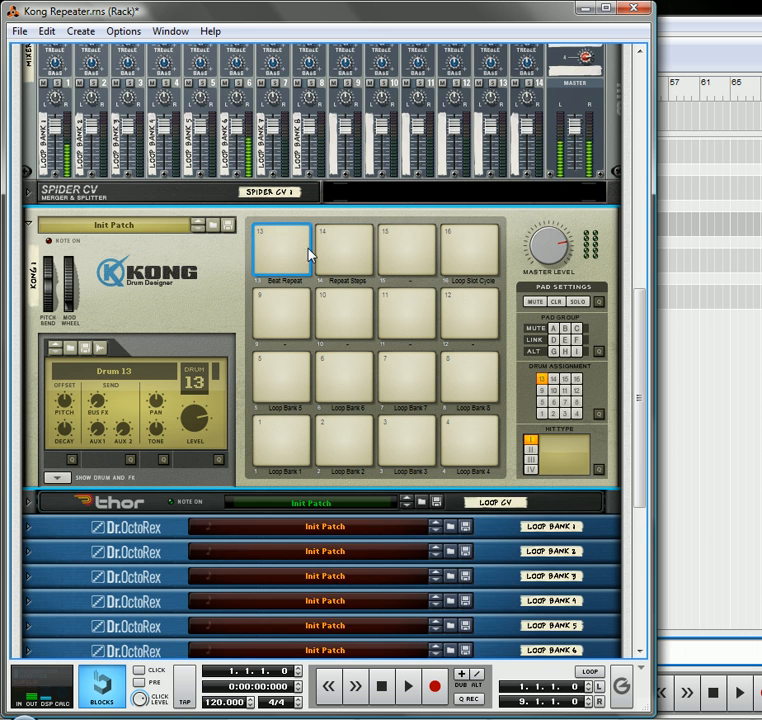
- Trigger Repeat Steps and Beat Repeat again with the DDL-1 delay in view, then browse down the rack
scroll(down, 3)
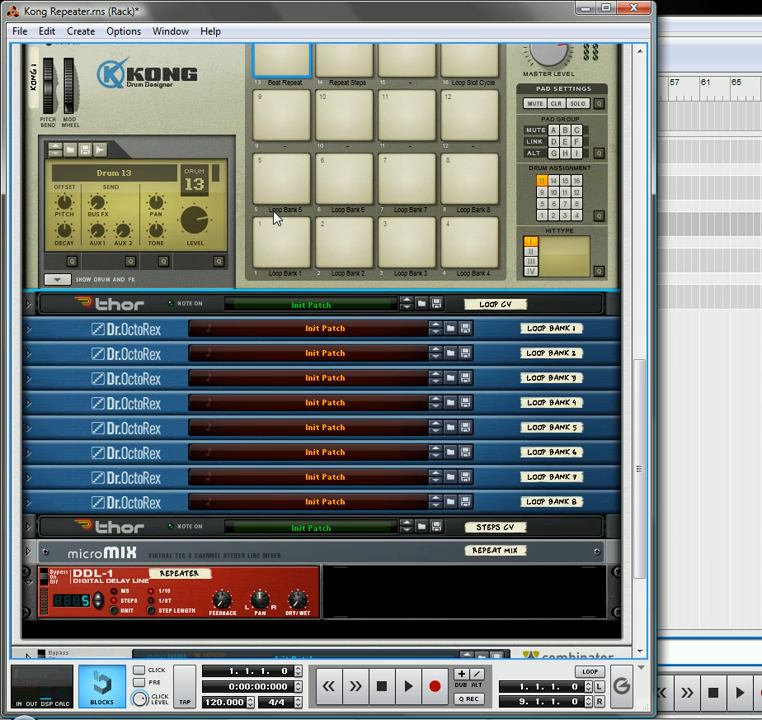
mouse_move(358, 58)
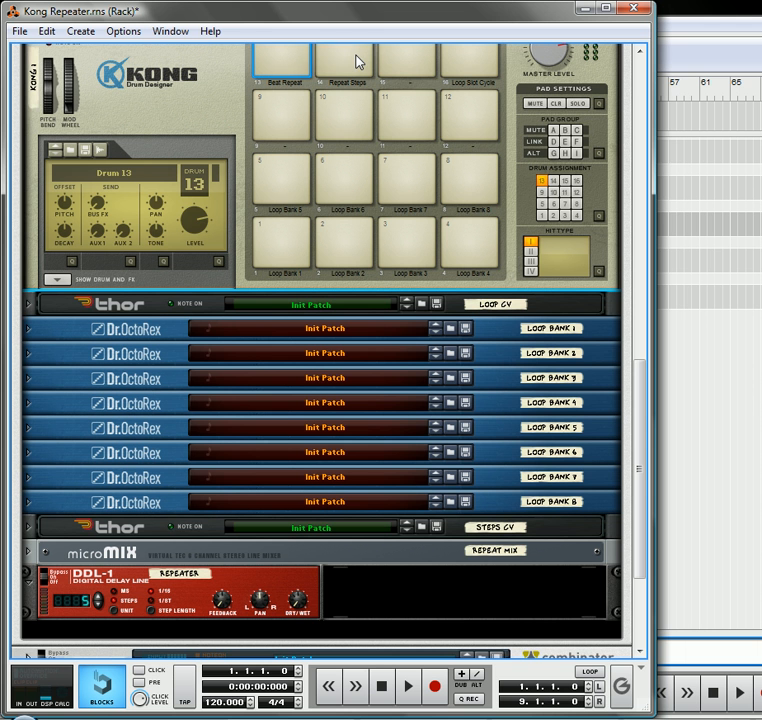
click(344, 62)
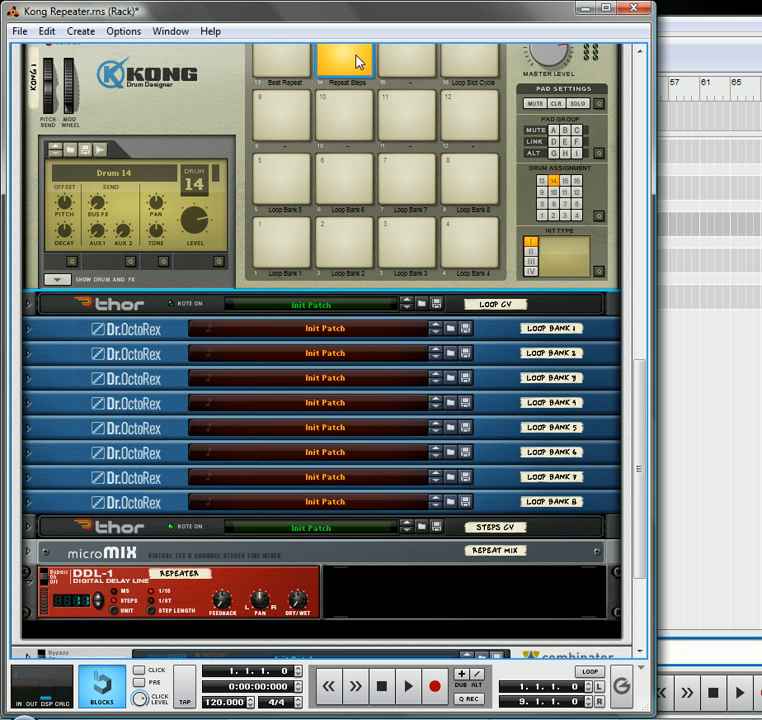
click(344, 58)
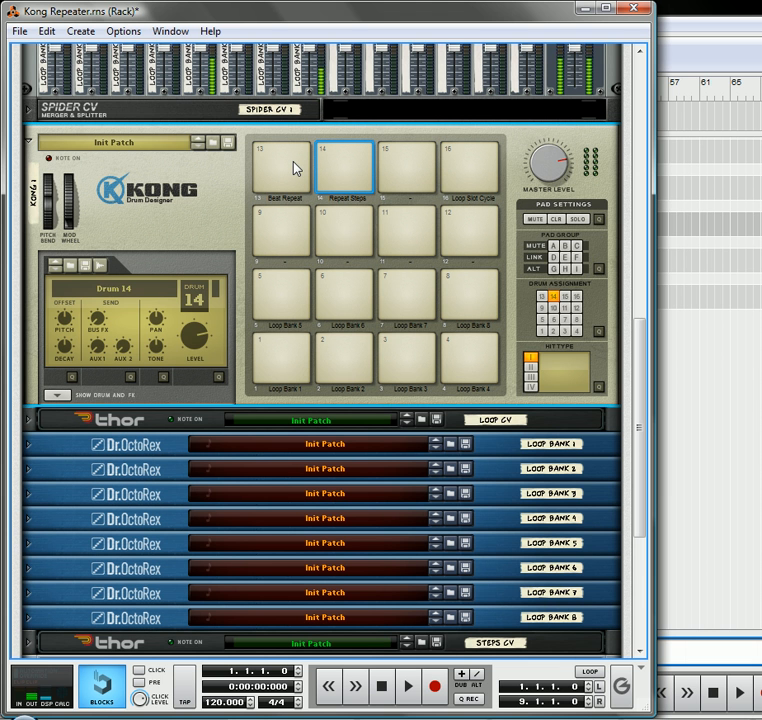
click(284, 178)
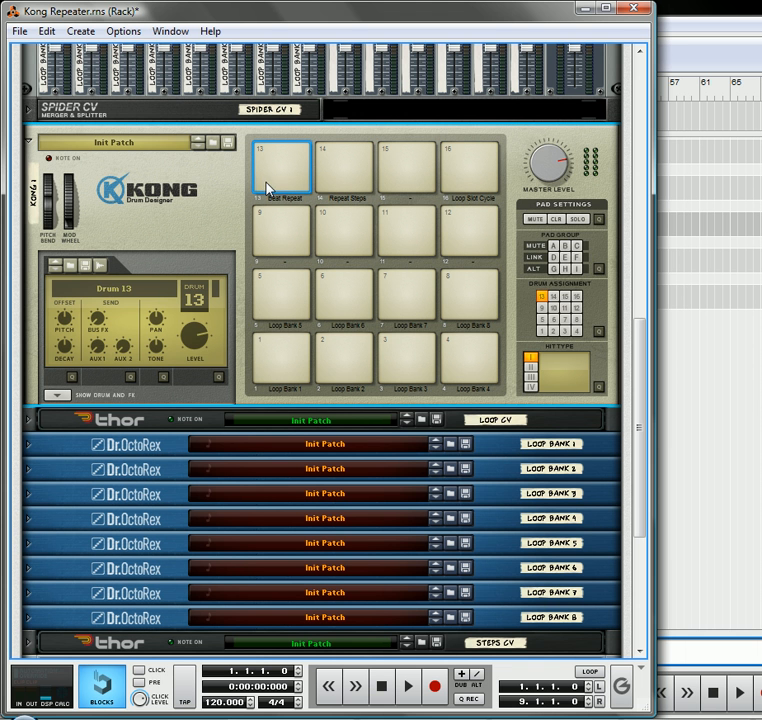
mouse_move(368, 314)
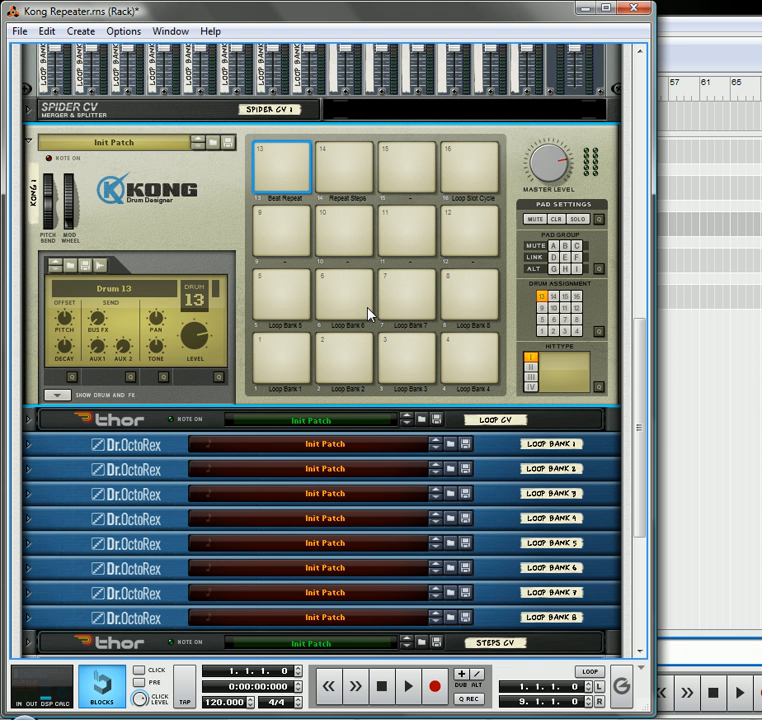
scroll(down, 3)
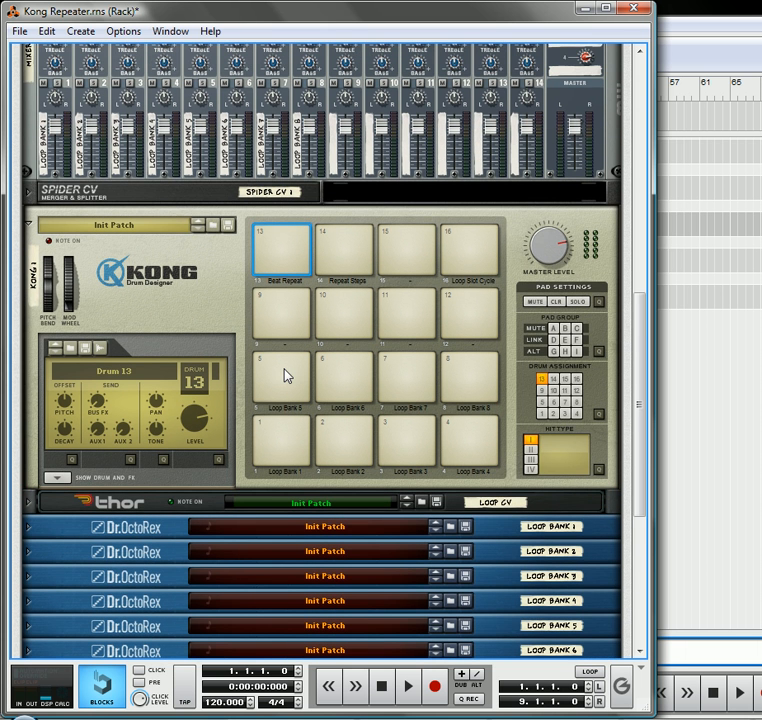
scroll(down, 3)
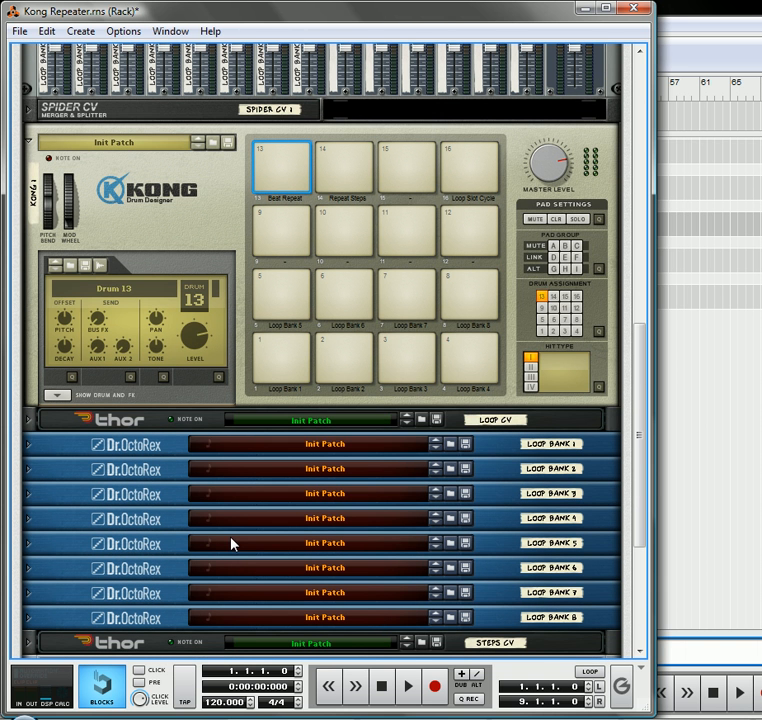
mouse_move(184, 232)
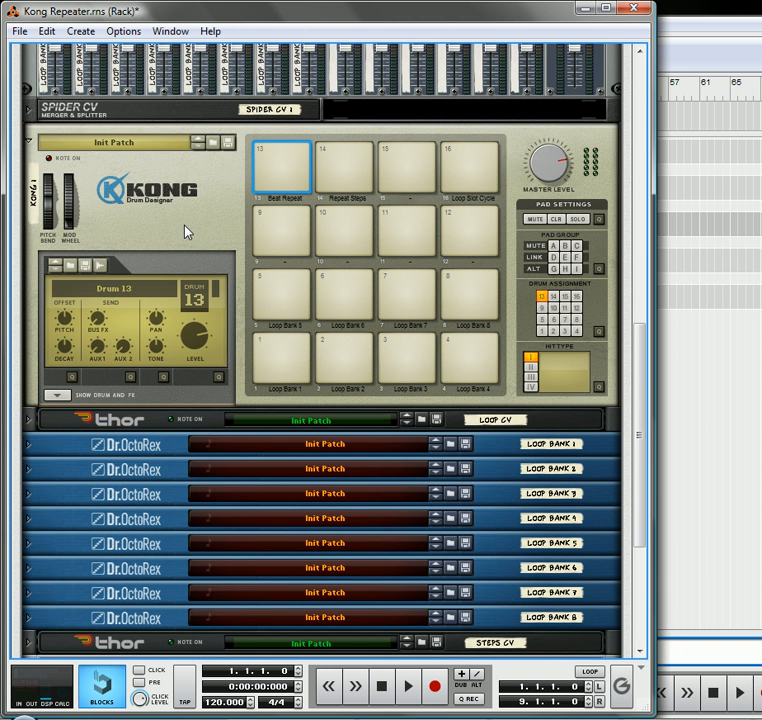
mouse_move(282, 348)
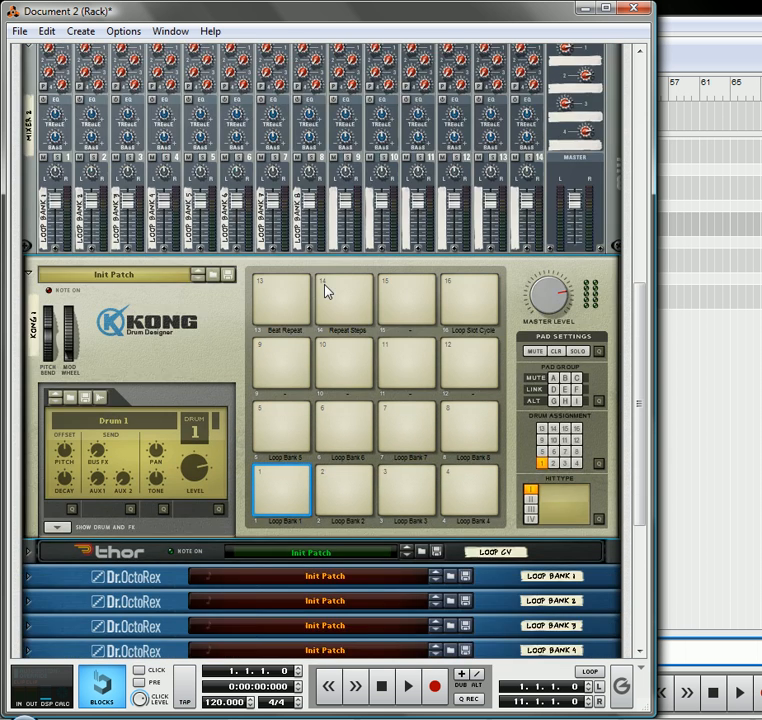
scroll(down, 3)
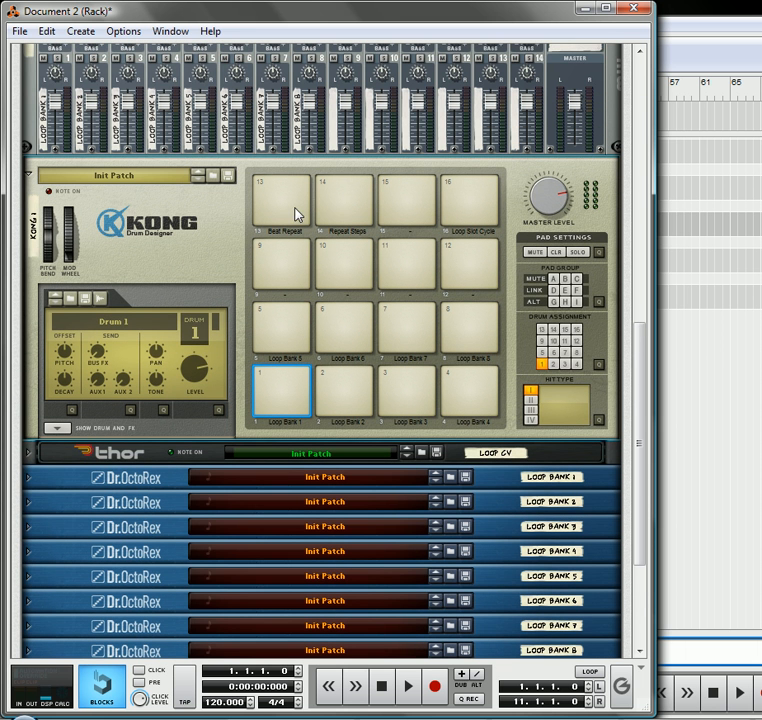
mouse_move(320, 240)
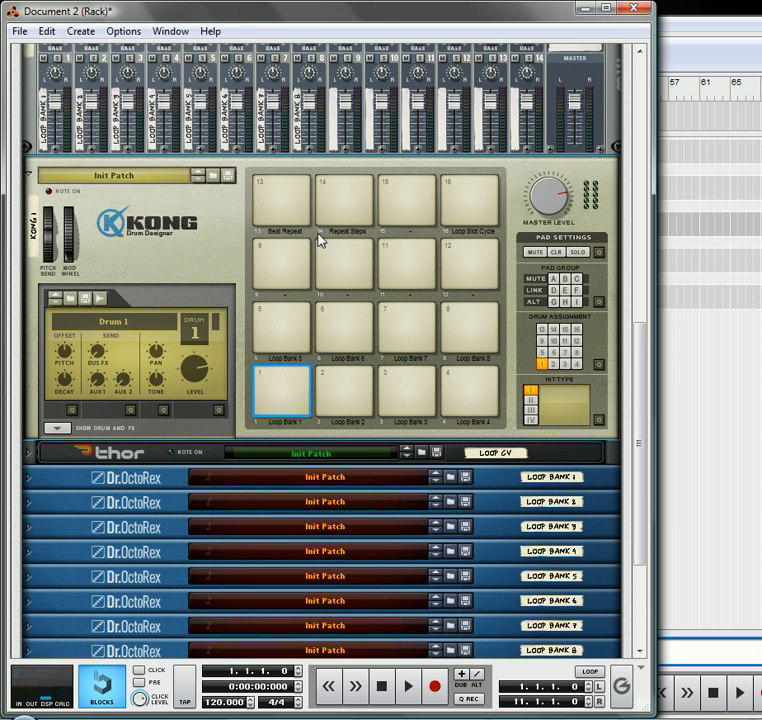
mouse_move(340, 466)
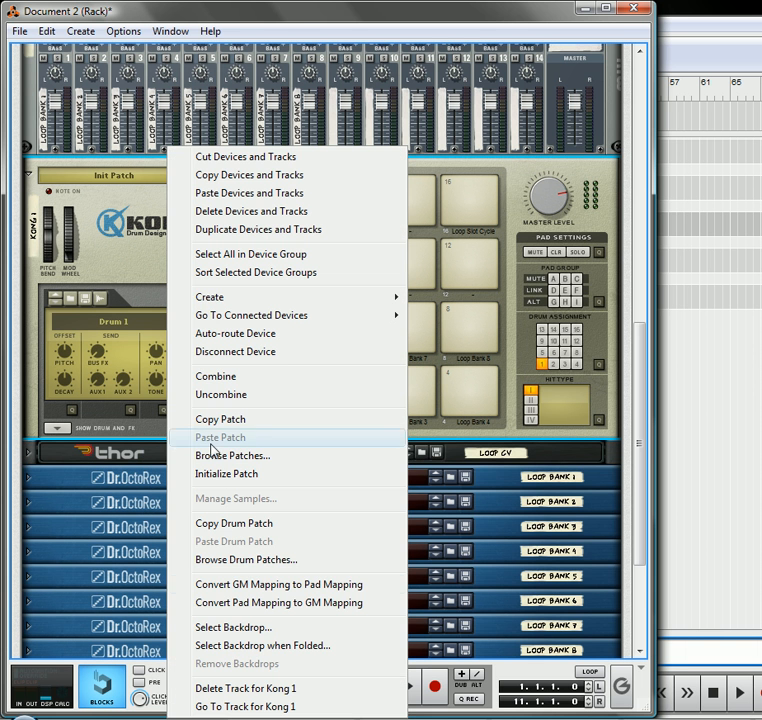
mouse_move(278, 304)
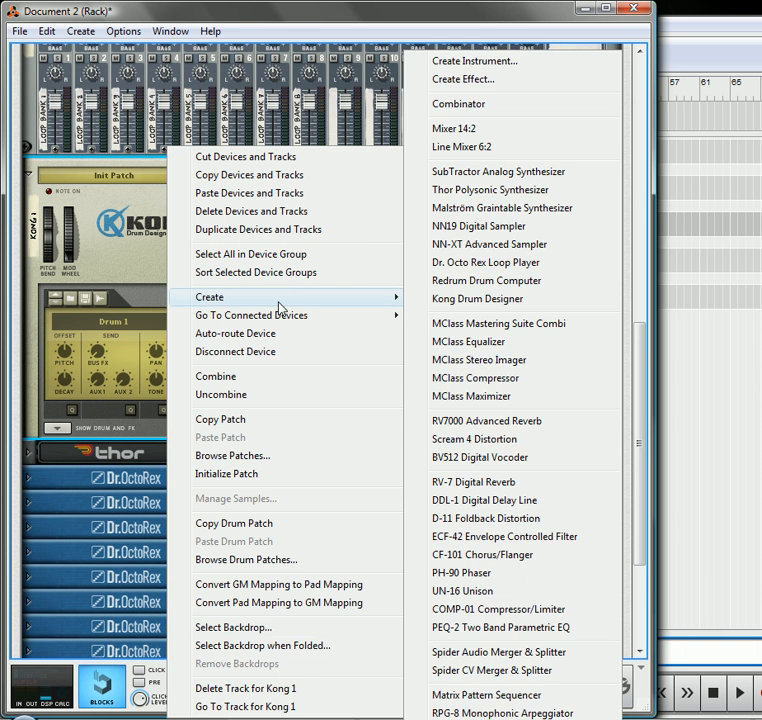
mouse_move(496, 668)
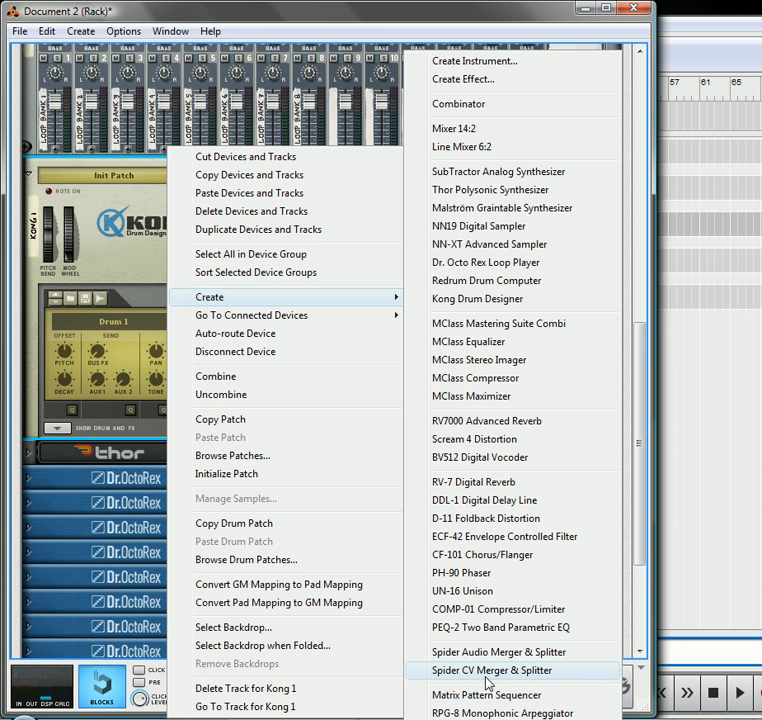
- Create a Spider CV Merger & Splitter beneath Kong and start creating another device in the empty rack space
click(492, 668)
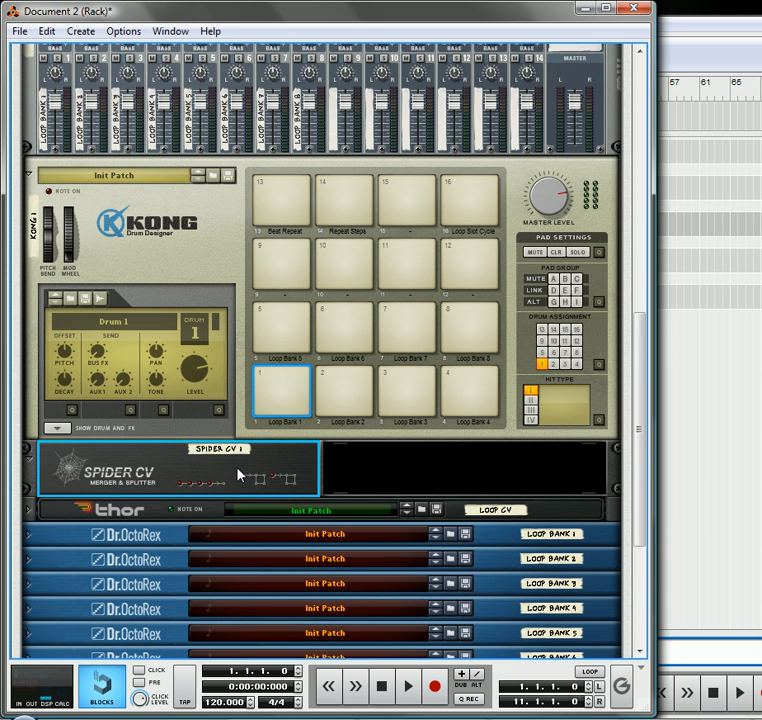
scroll(down, 3)
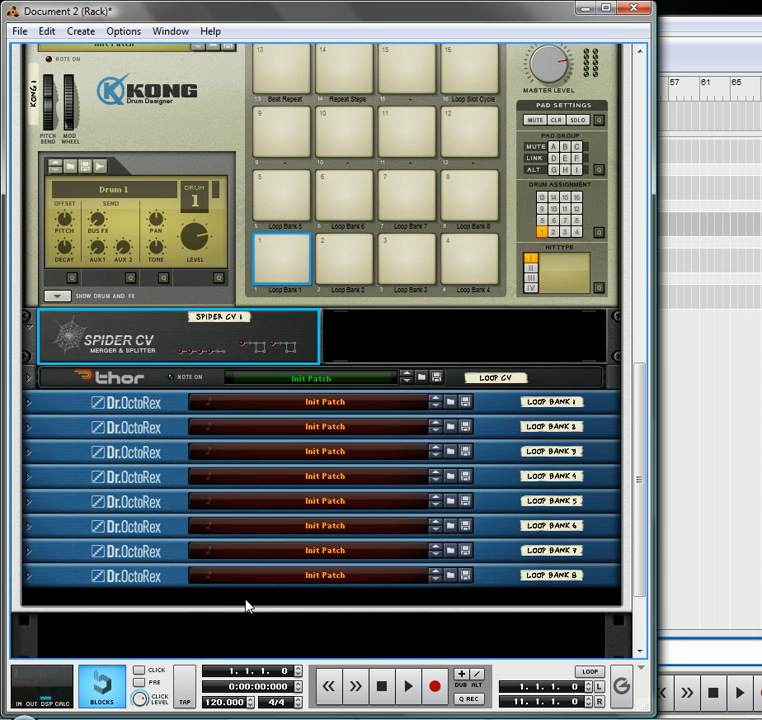
right_click(248, 608)
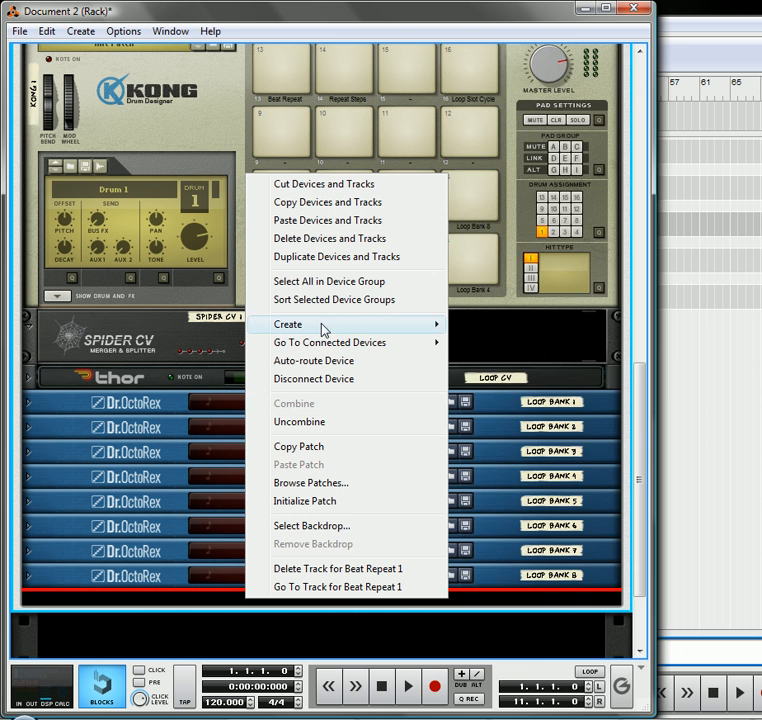
click(288, 324)
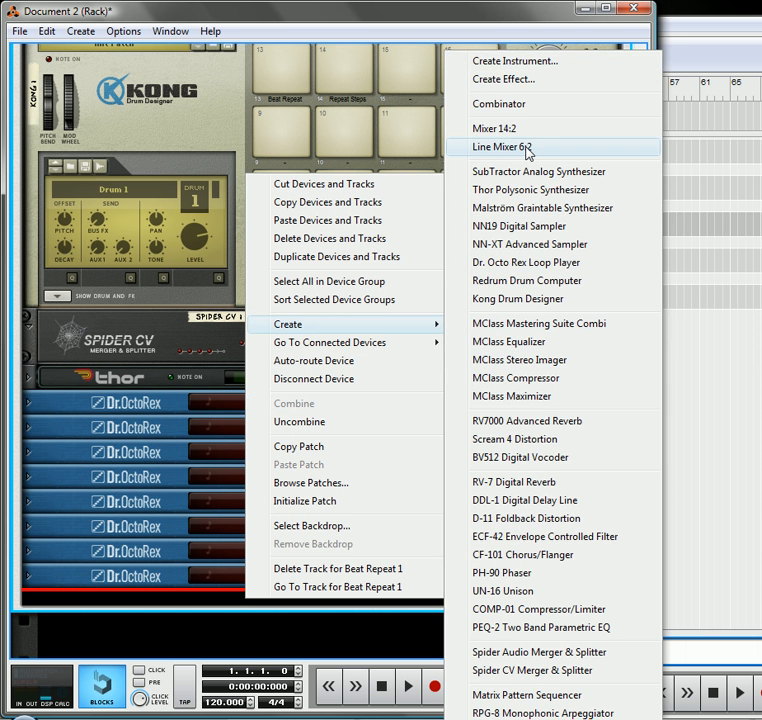
click(512, 148)
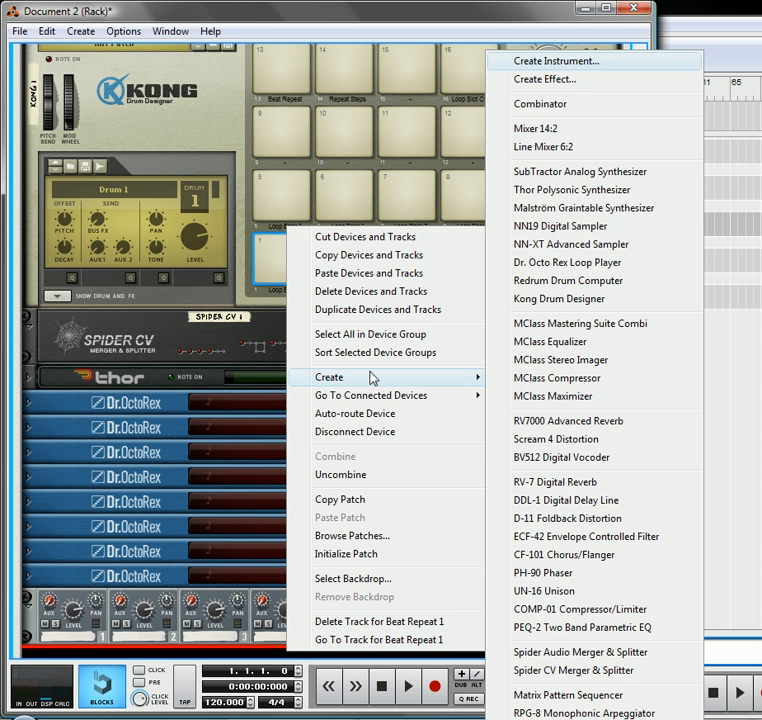
mouse_move(580, 652)
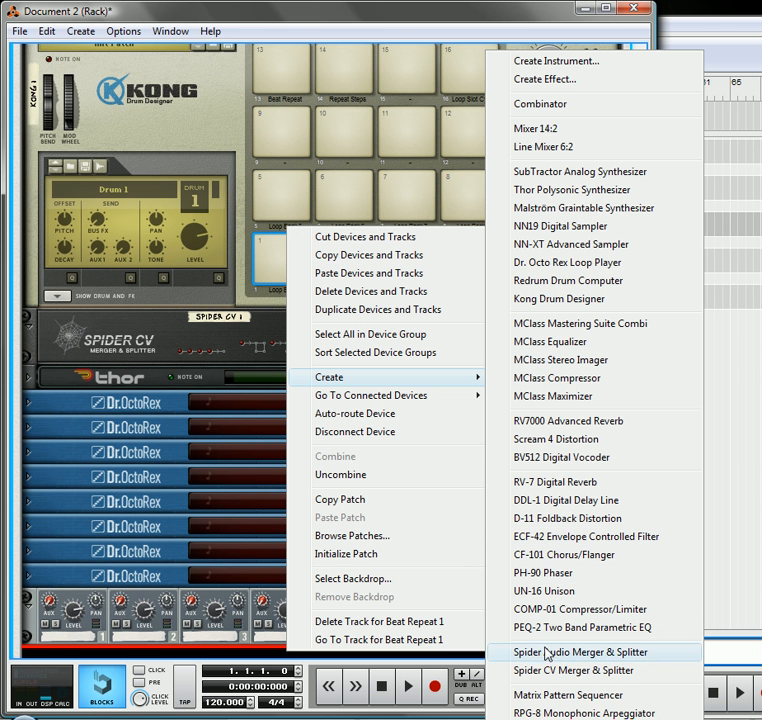
mouse_move(542, 368)
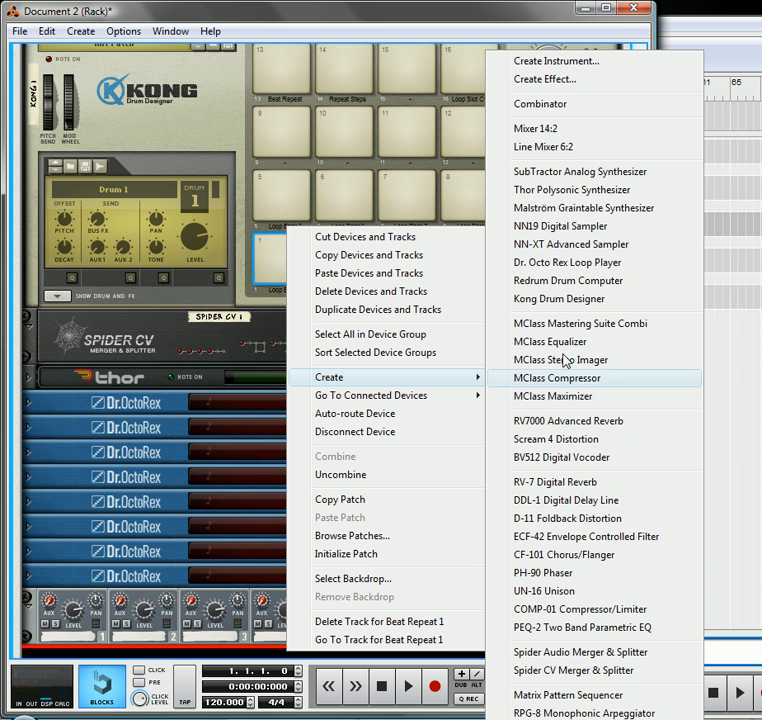
mouse_move(572, 190)
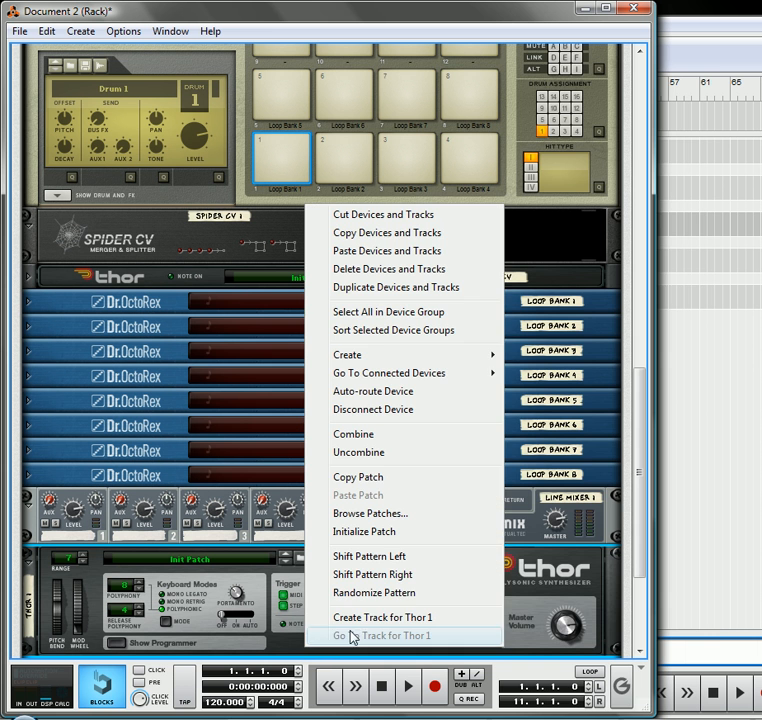
mouse_move(348, 354)
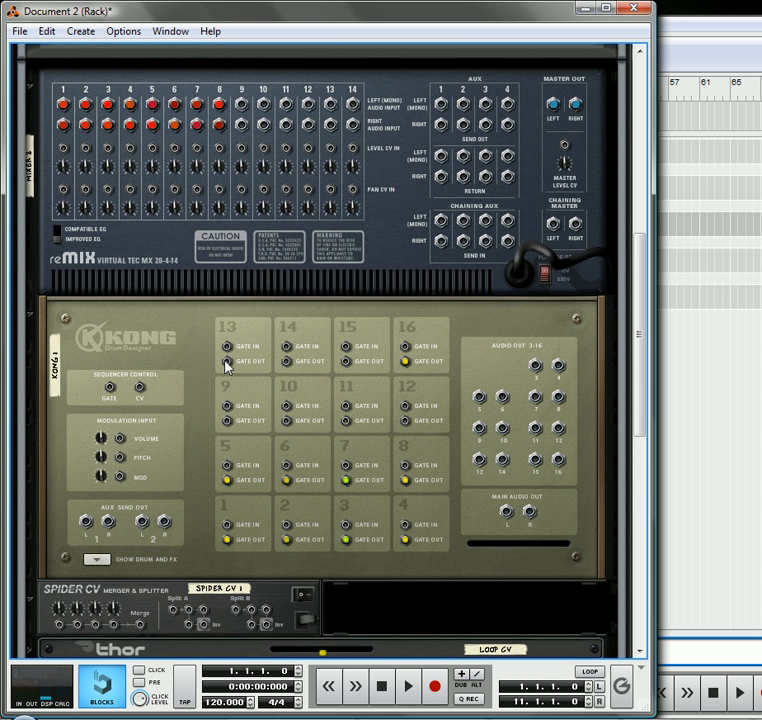
mouse_move(228, 364)
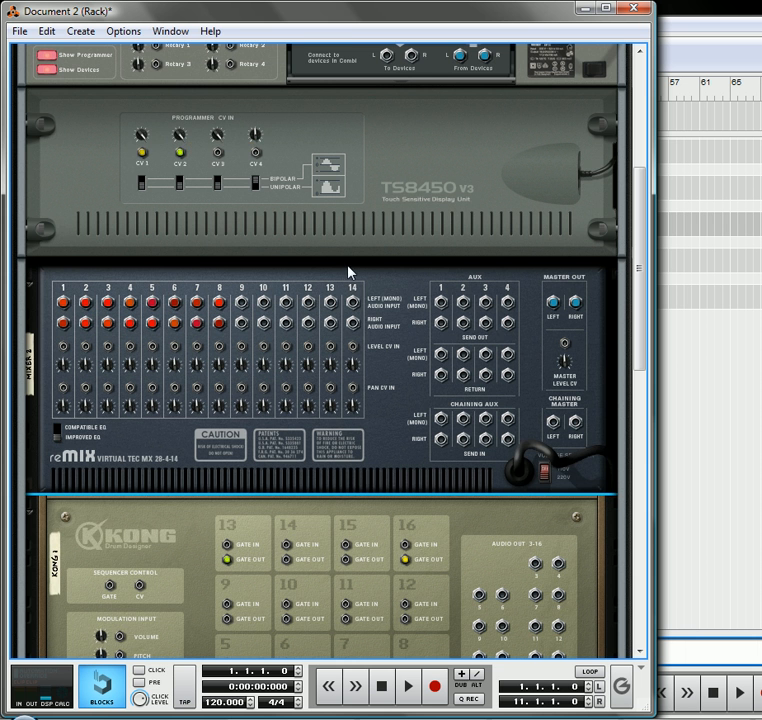
- Scroll down the rack past the Dr. Octo Rex loop players to the new Thor, line mixer and DDL-1 delay
scroll(down, 3)
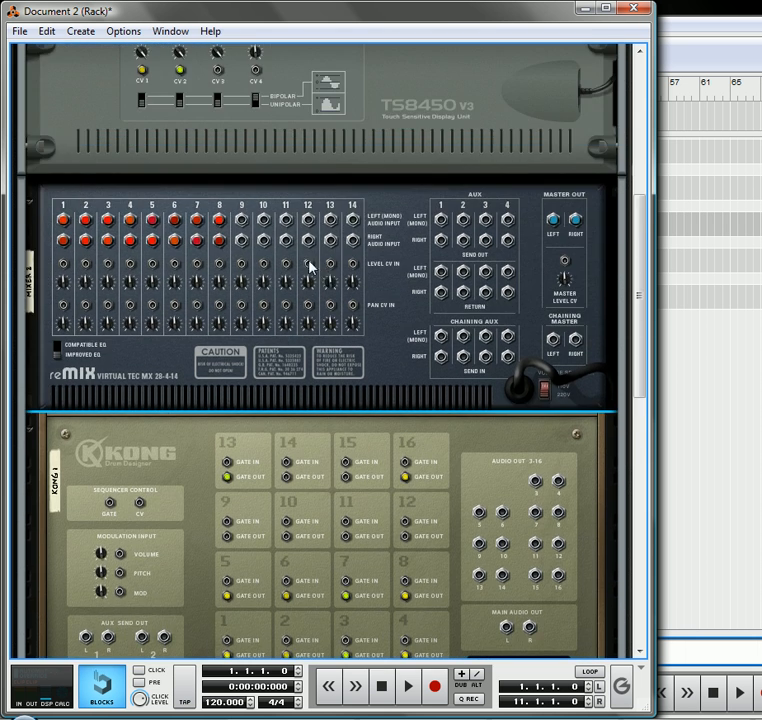
scroll(down, 3)
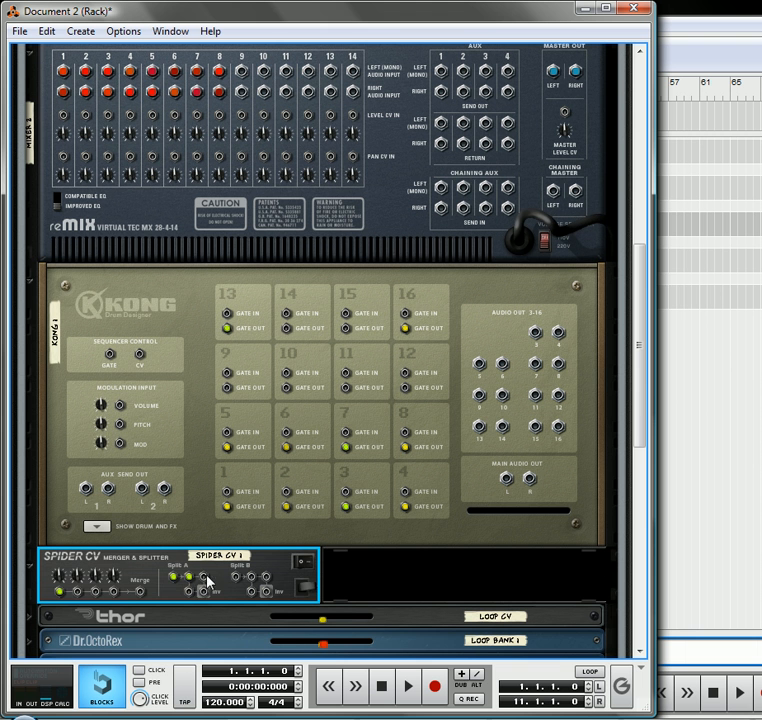
mouse_move(62, 600)
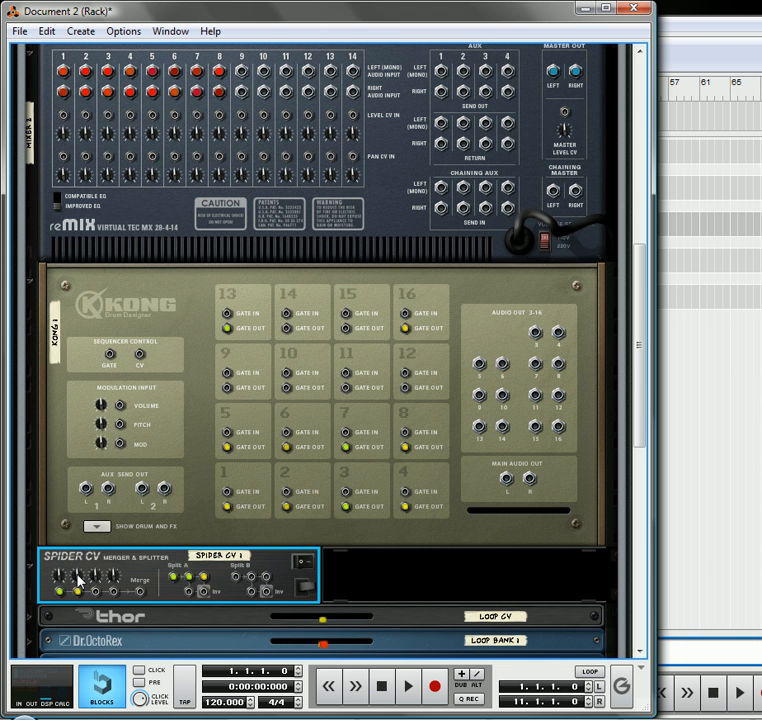
mouse_move(54, 576)
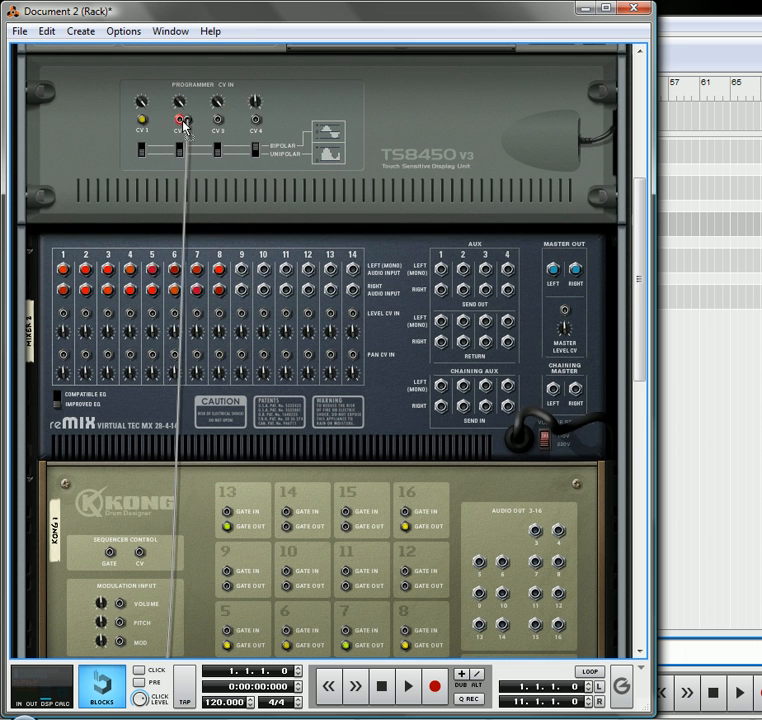
scroll(down, 3)
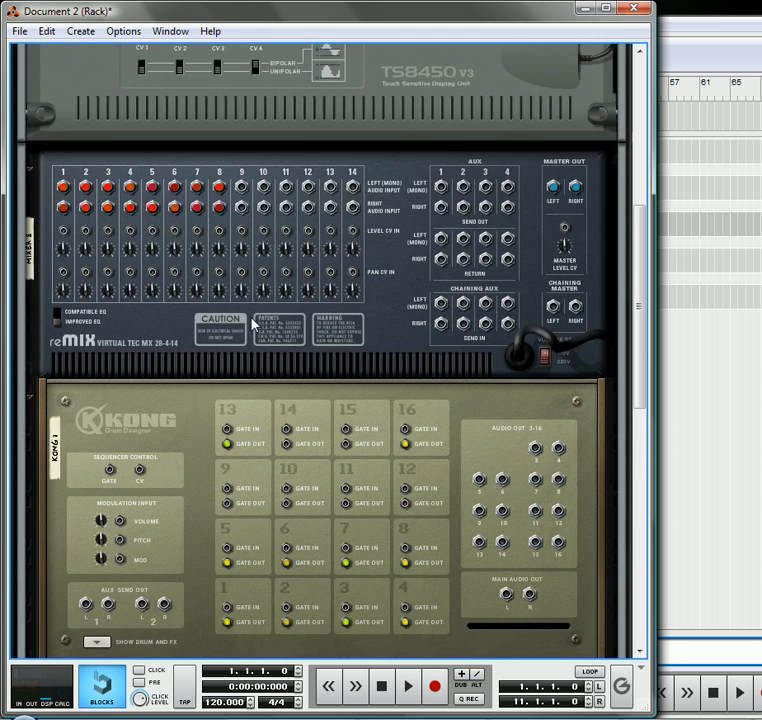
scroll(down, 3)
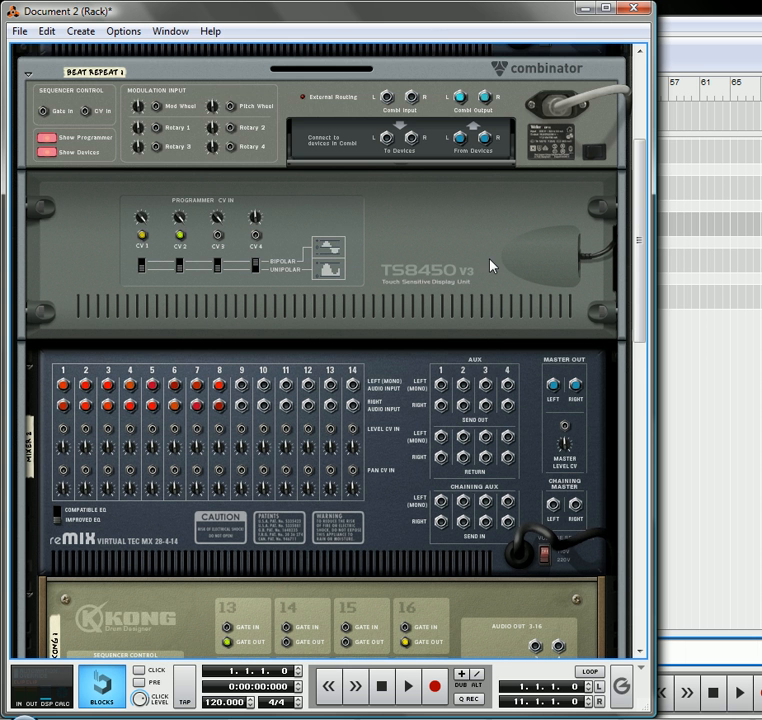
mouse_move(462, 148)
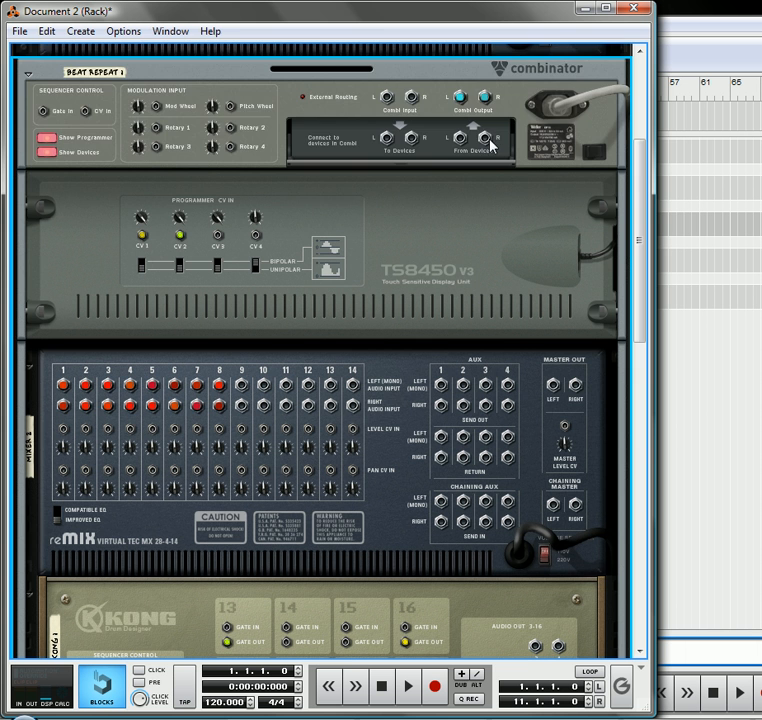
scroll(down, 3)
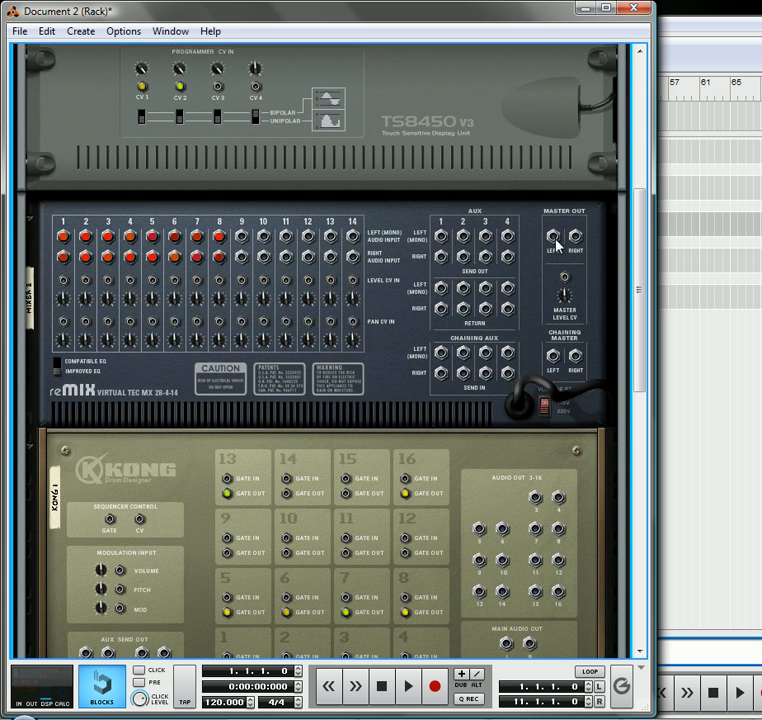
scroll(down, 3)
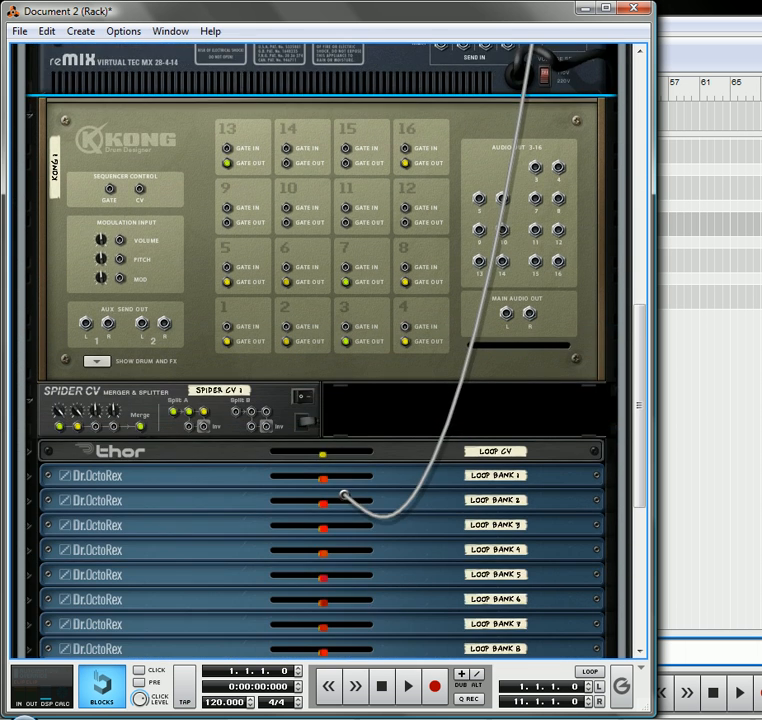
scroll(down, 3)
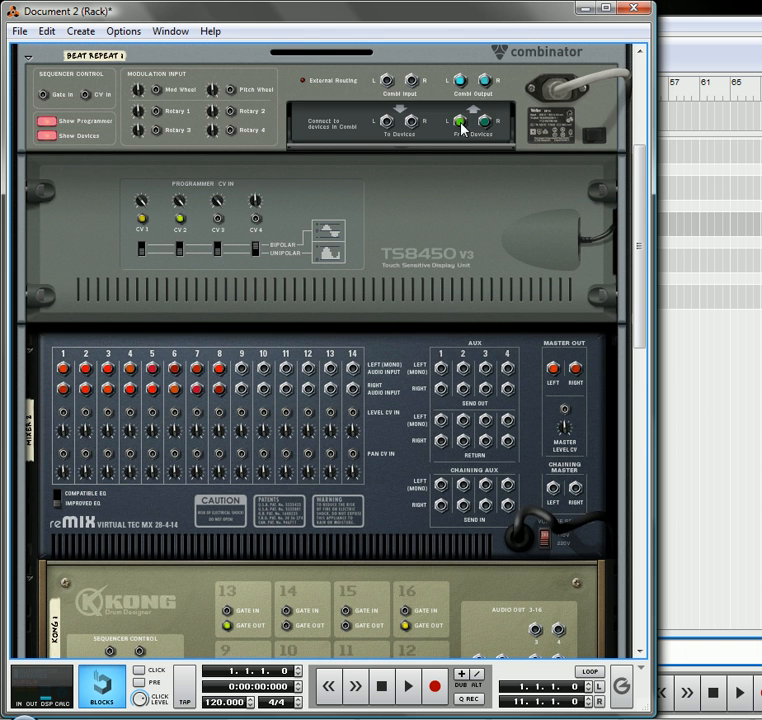
scroll(down, 3)
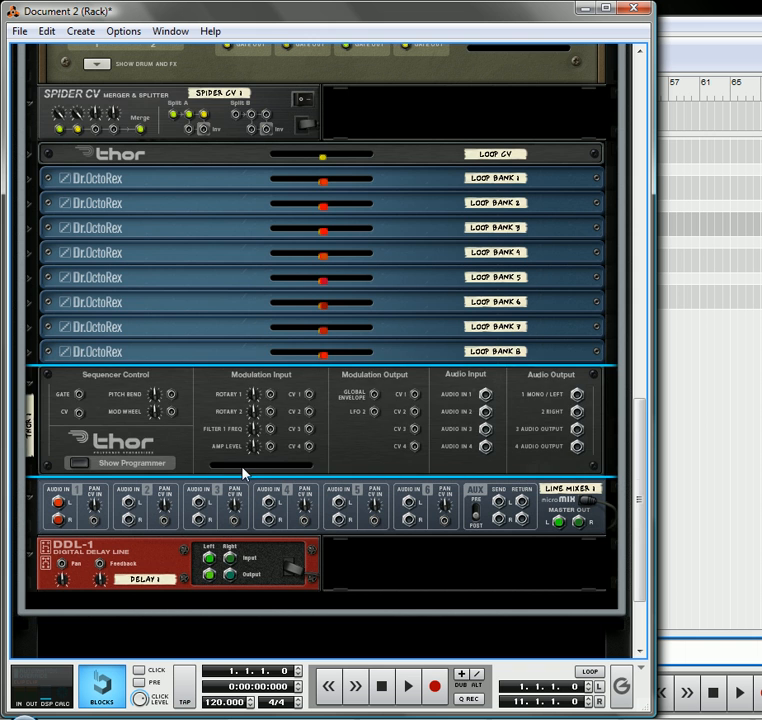
- Route CV inputs to the DDL-1 delay's Feedback and Dry/Wet Balance in the Combinator programmer
scroll(down, 3)
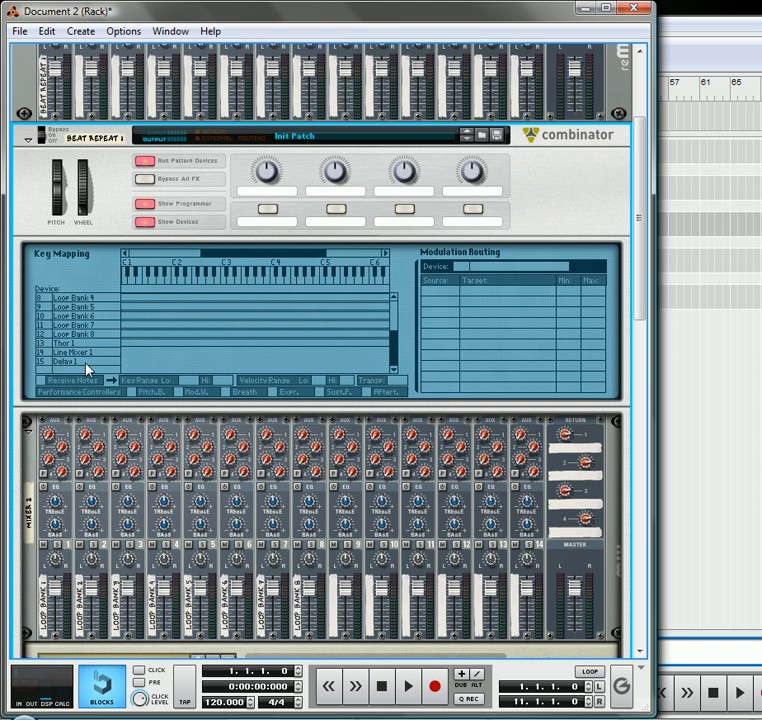
click(72, 362)
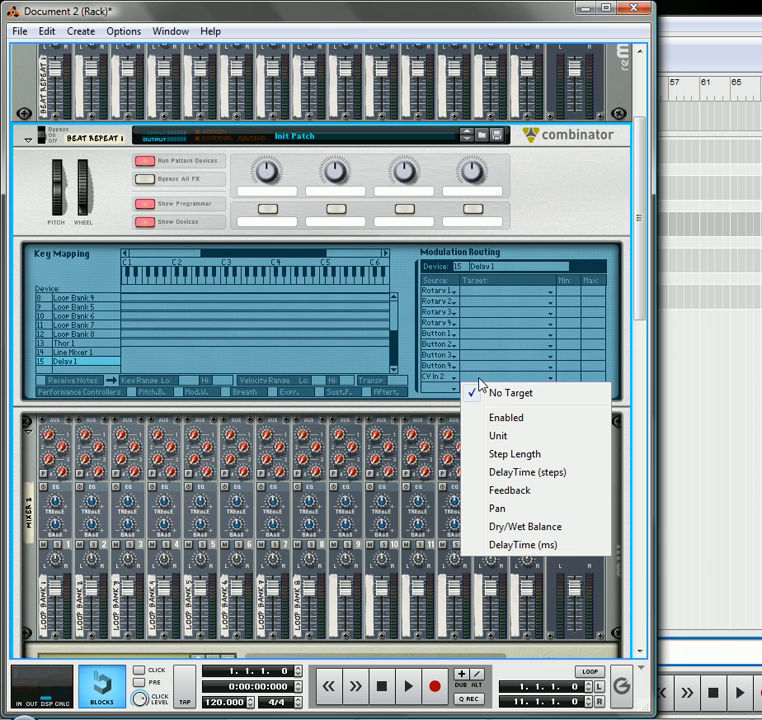
mouse_move(510, 490)
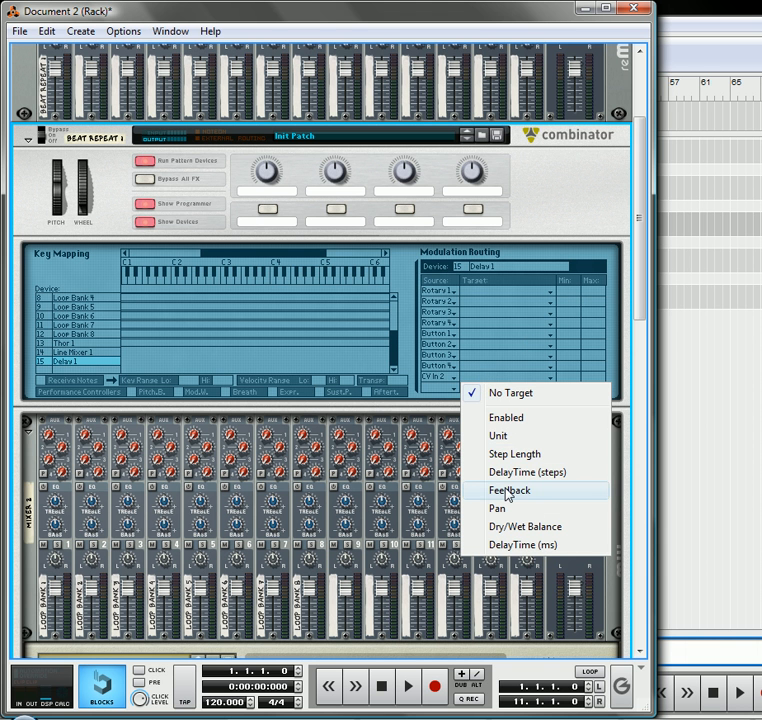
click(516, 486)
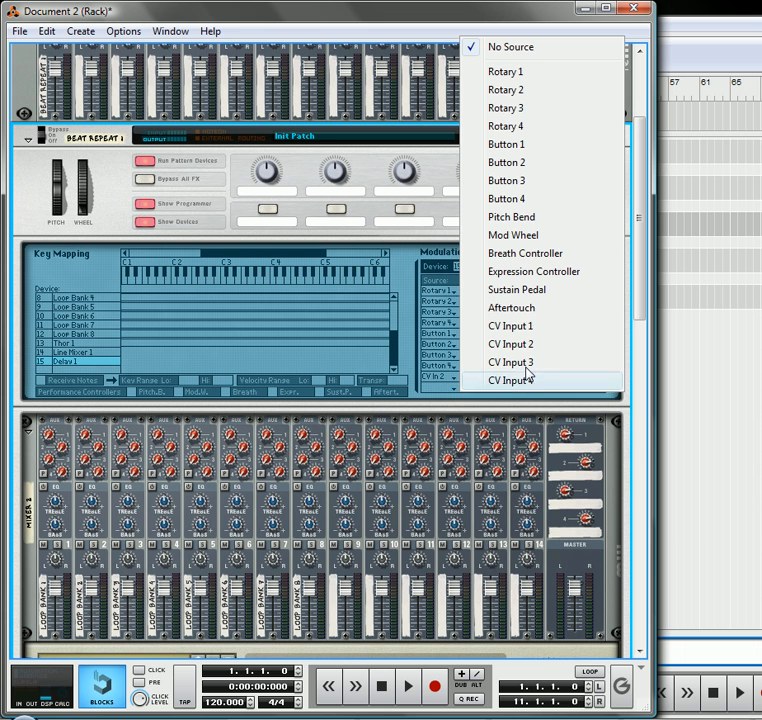
click(510, 380)
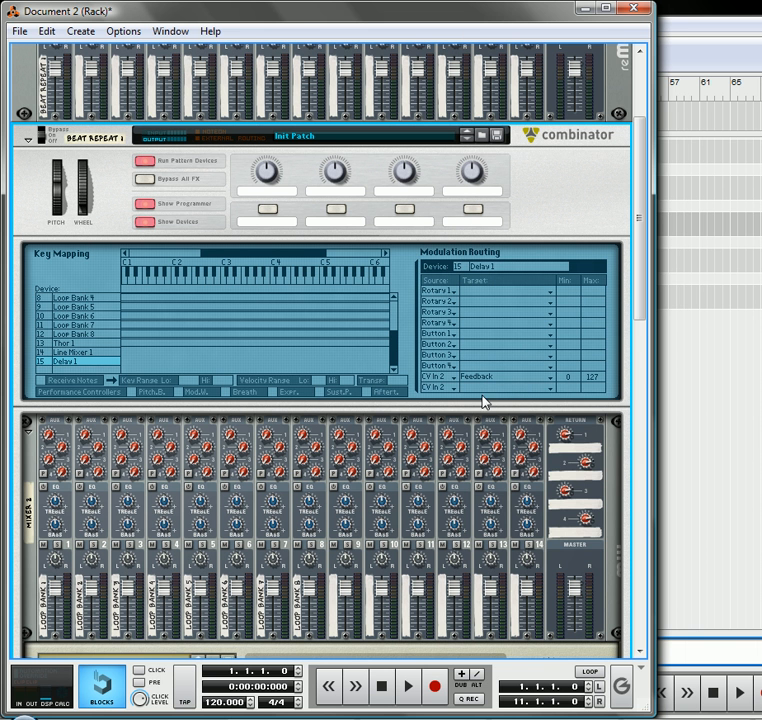
click(544, 388)
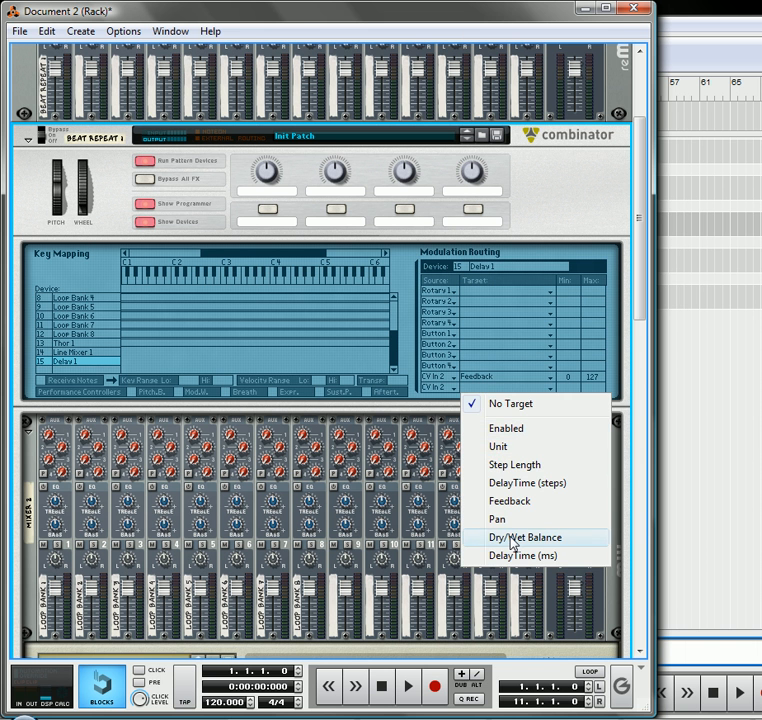
click(540, 540)
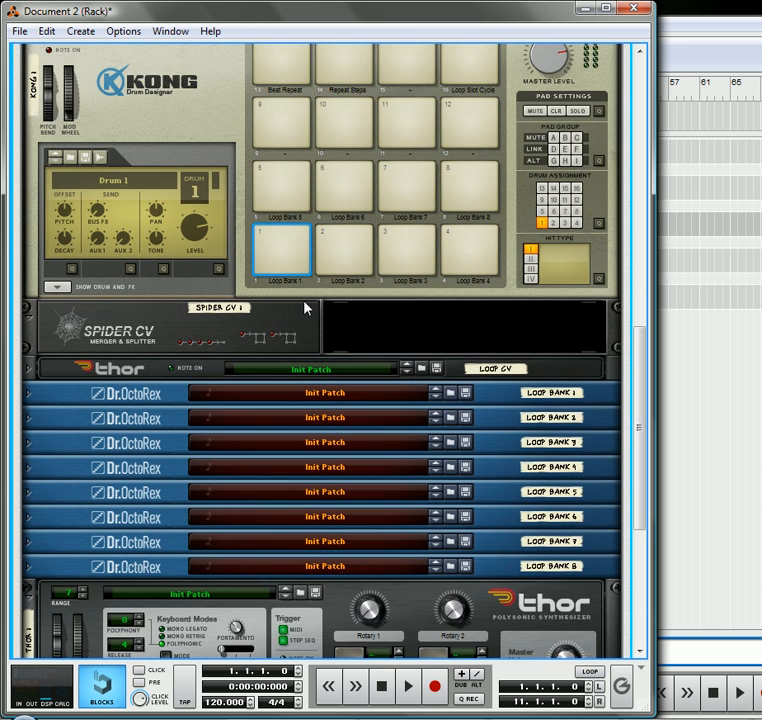
scroll(down, 3)
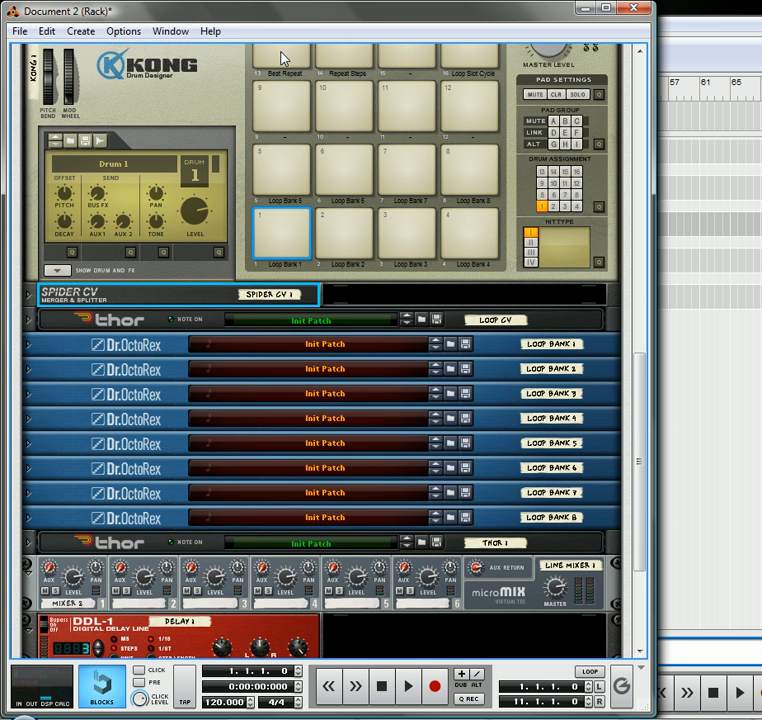
scroll(down, 3)
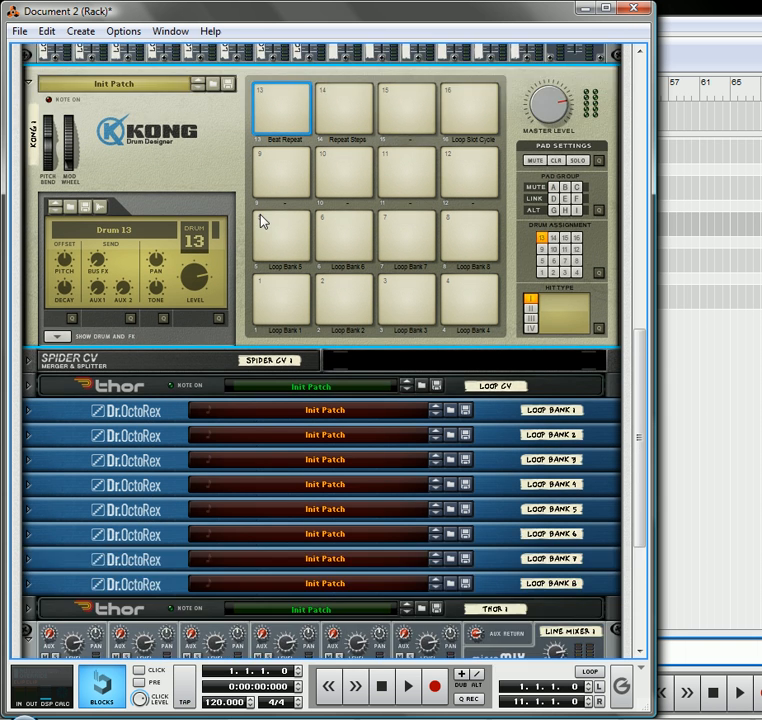
scroll(down, 3)
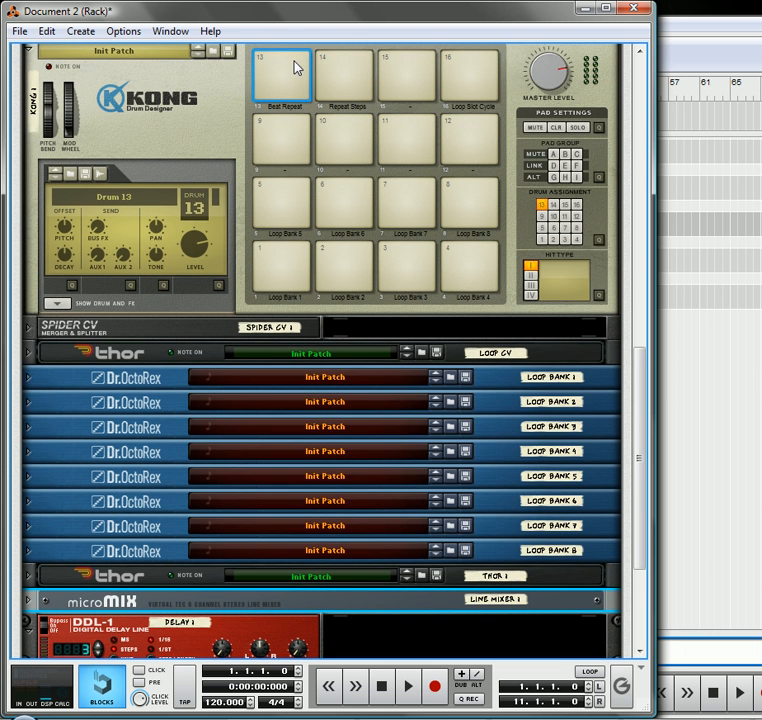
click(280, 84)
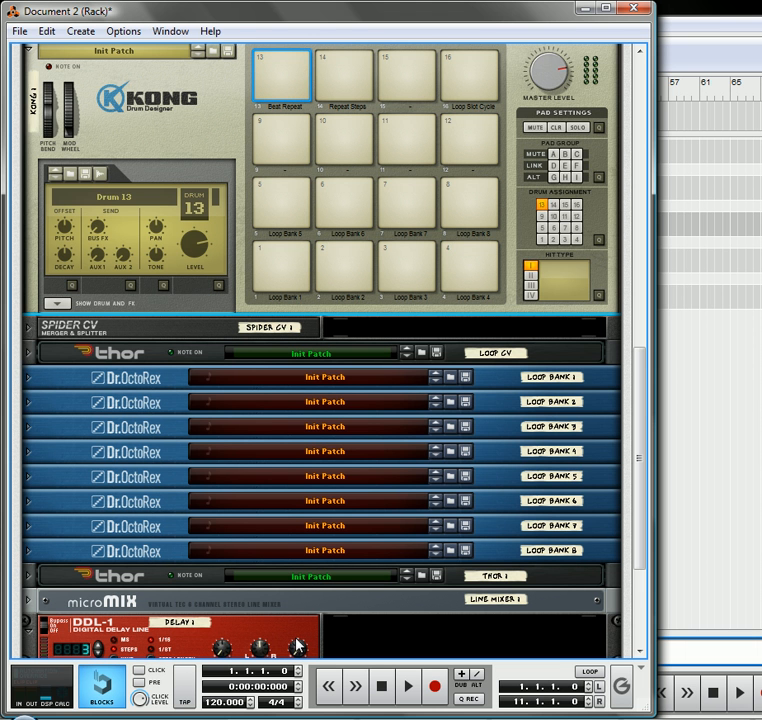
click(276, 82)
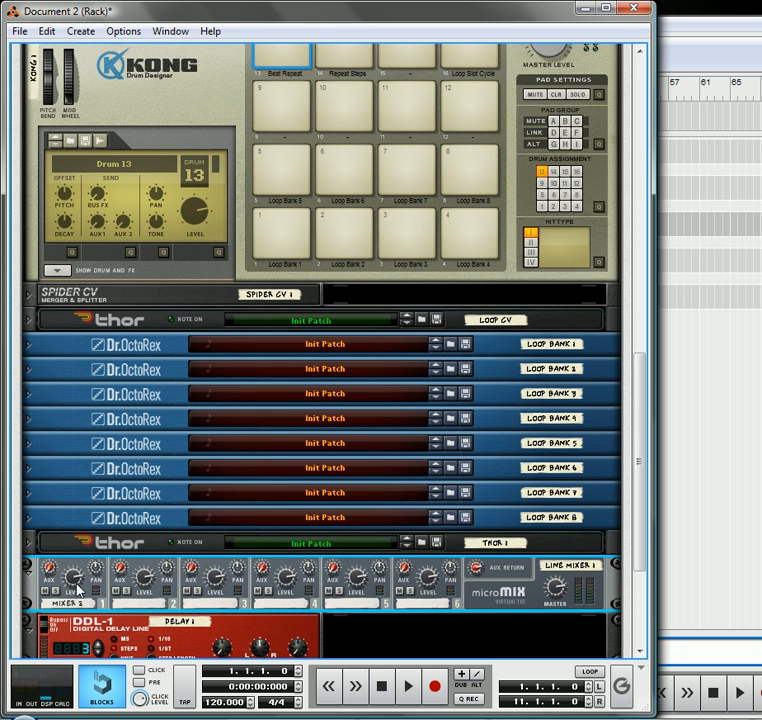
mouse_move(48, 604)
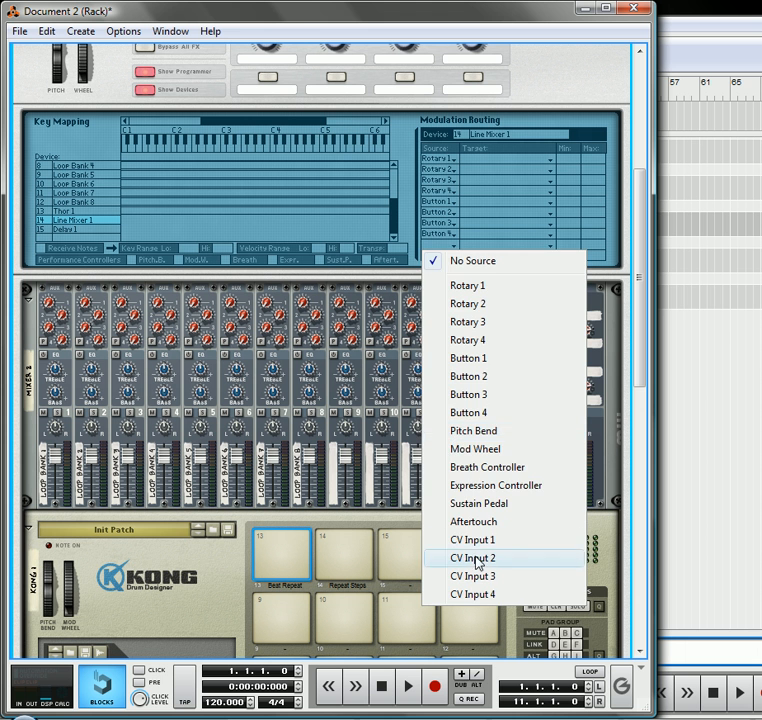
- Make CV Input 2 the source for the mixer Channel 1 Level routing row
click(462, 558)
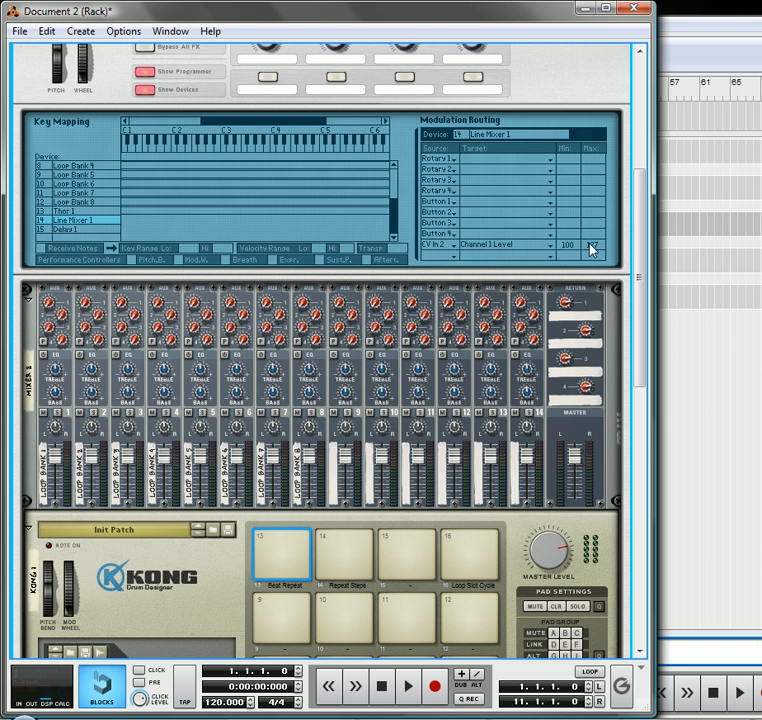
scroll(down, 3)
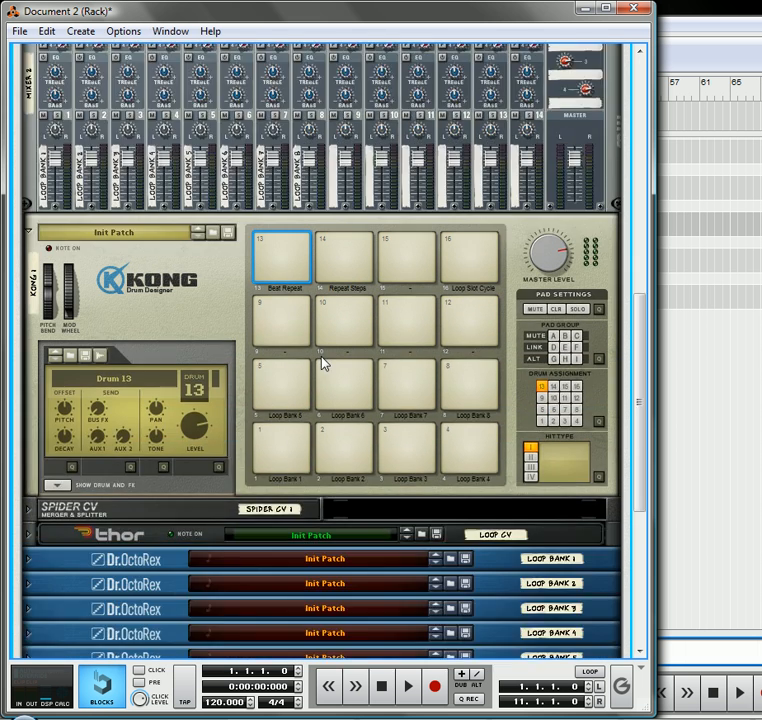
scroll(down, 3)
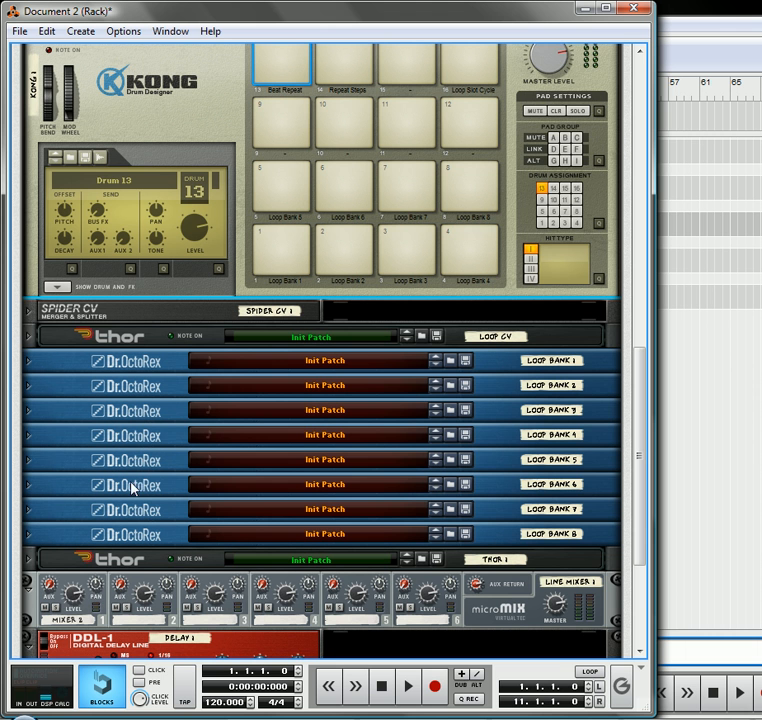
mouse_move(304, 48)
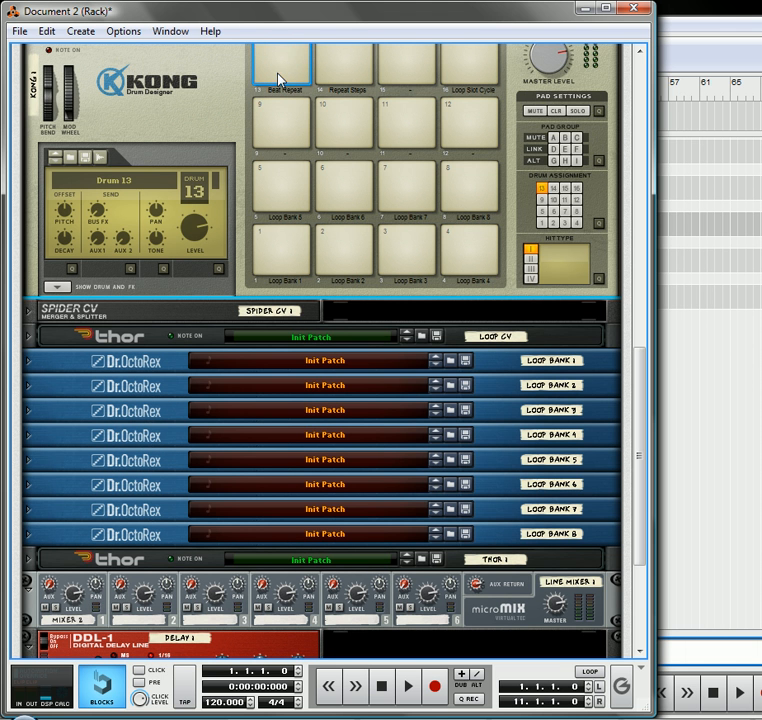
click(280, 72)
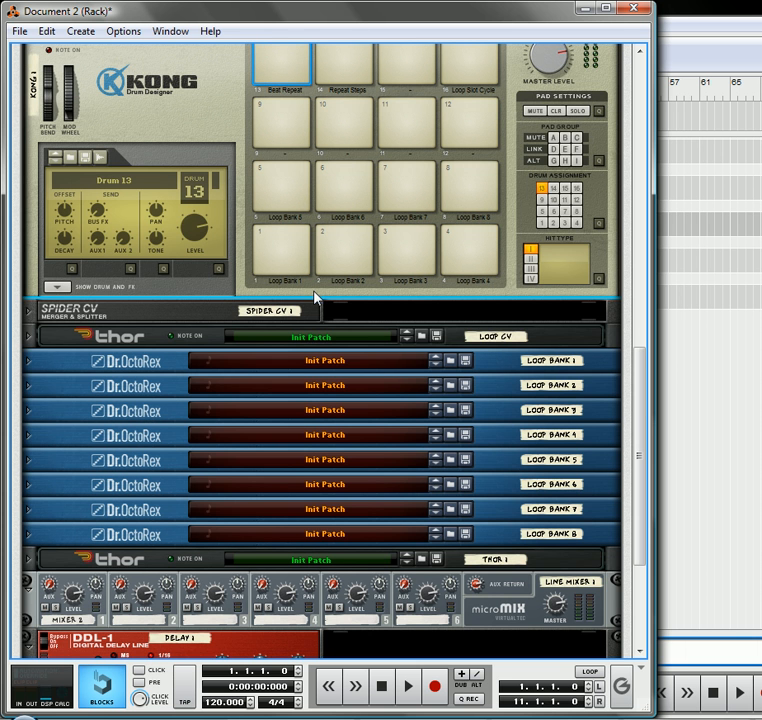
mouse_move(260, 520)
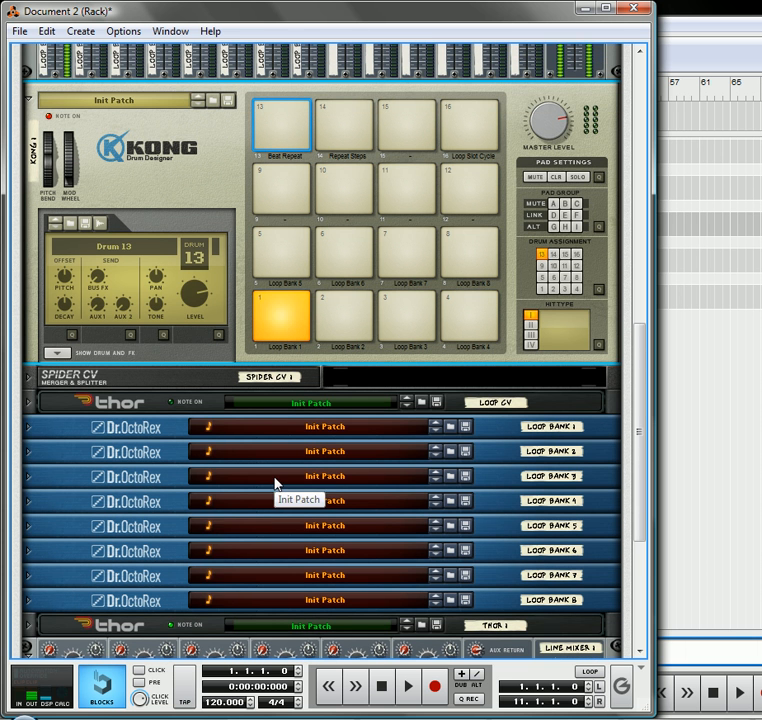
click(278, 136)
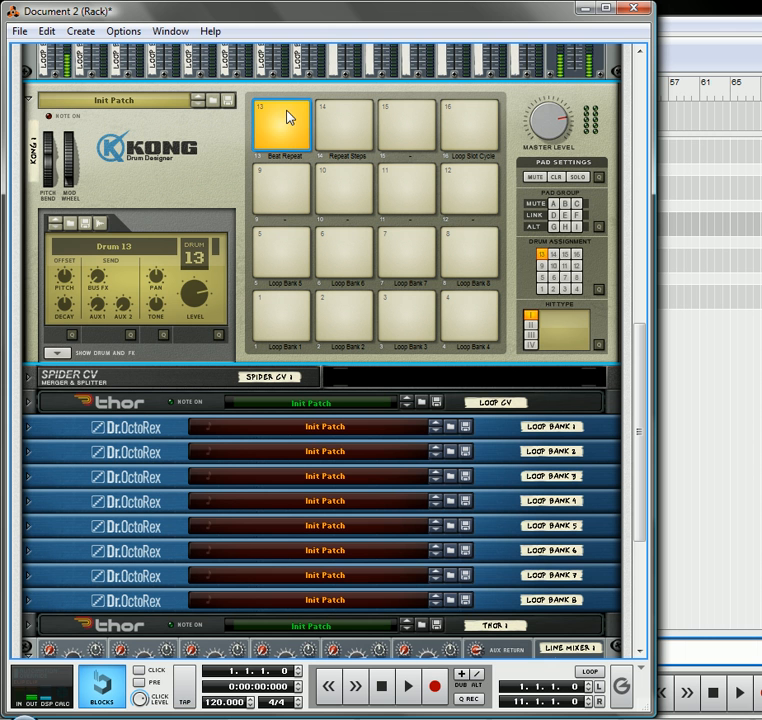
mouse_move(286, 120)
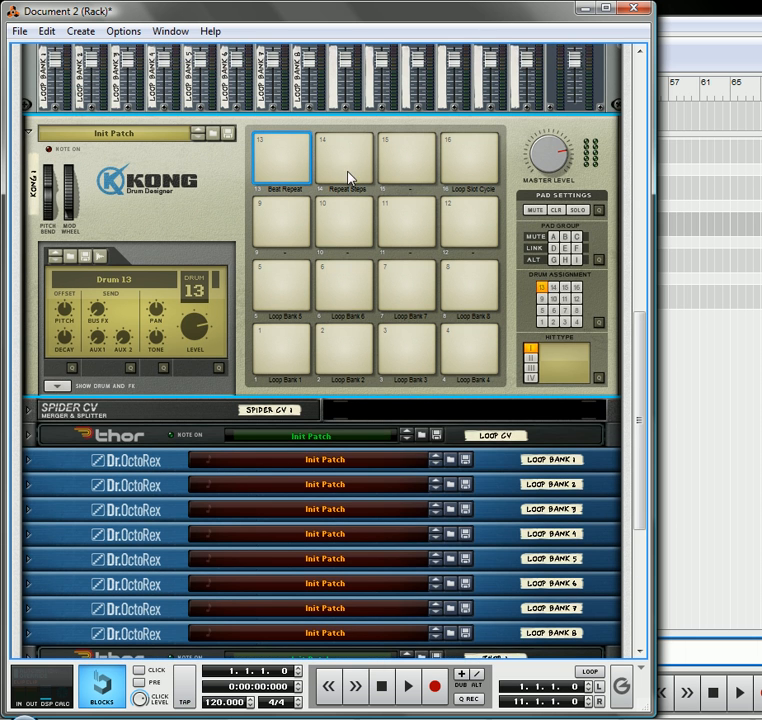
- Scroll the rack to review the Kong-to-Thor gate cabling and reach the Beat Repeat Combinator
scroll(down, 3)
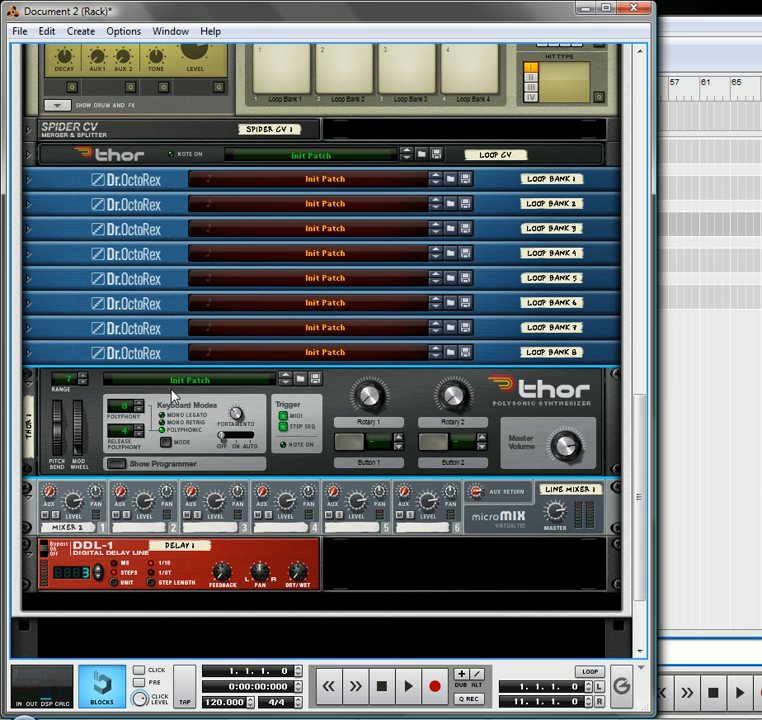
mouse_move(380, 438)
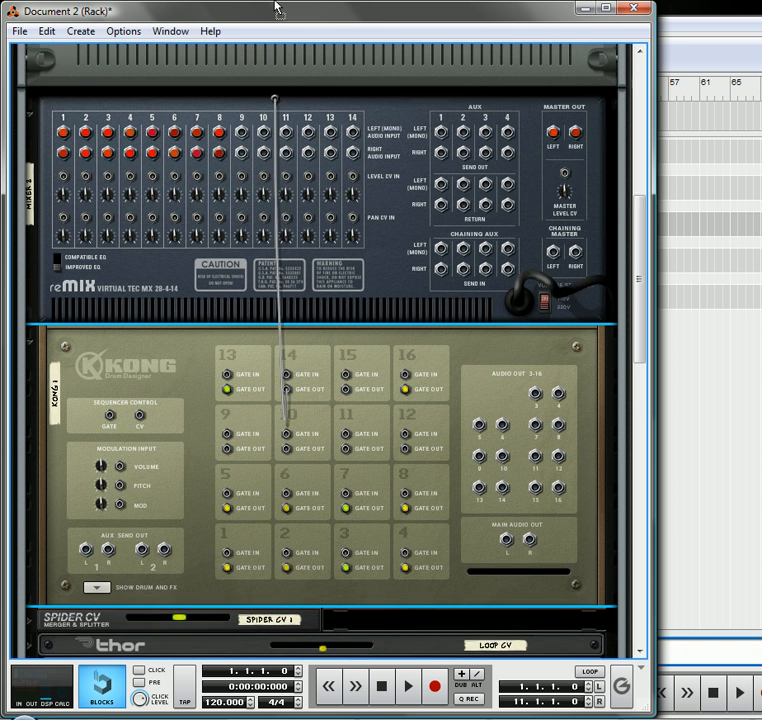
scroll(down, 3)
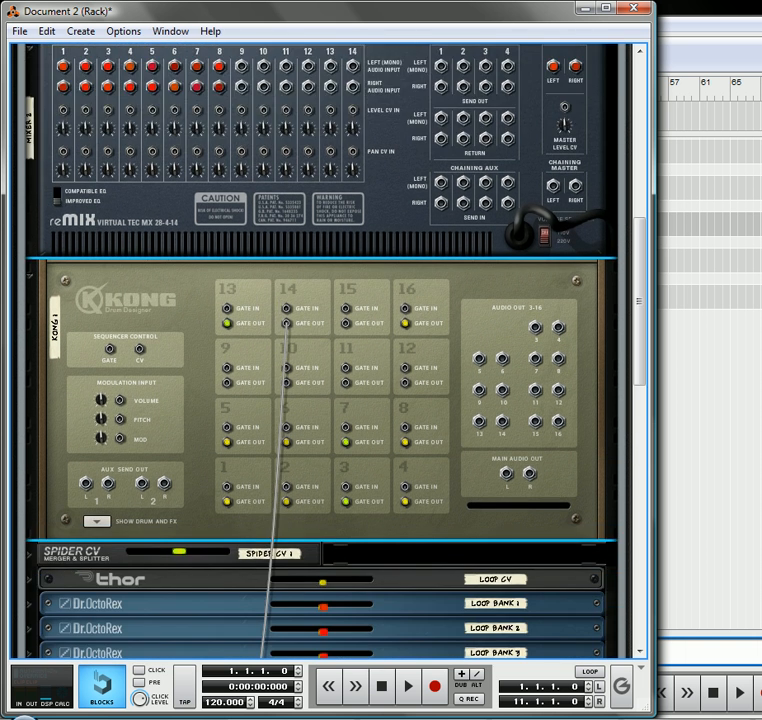
scroll(down, 3)
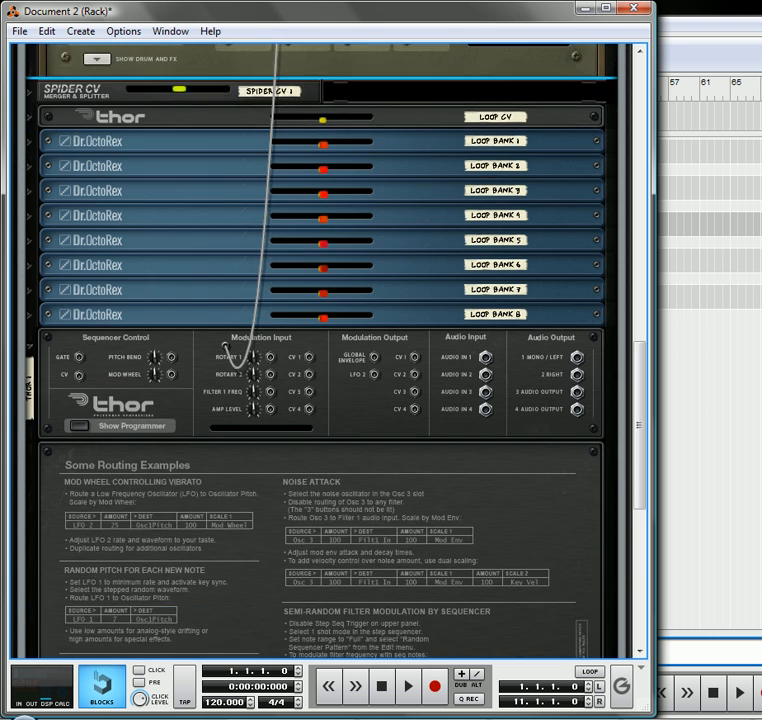
scroll(down, 3)
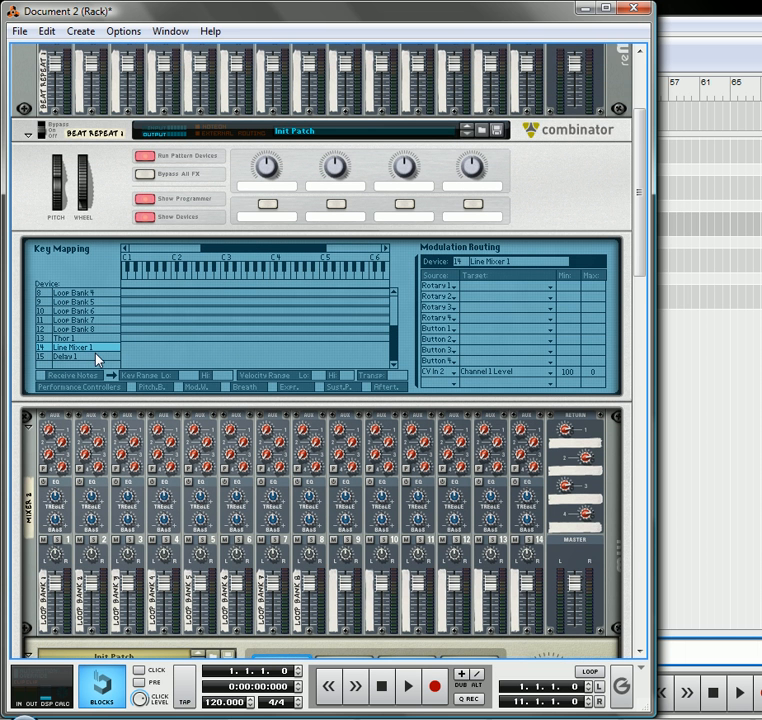
- Route a CV input to the DDL-1's DelayTime (steps) in the Combinator programmer
click(76, 358)
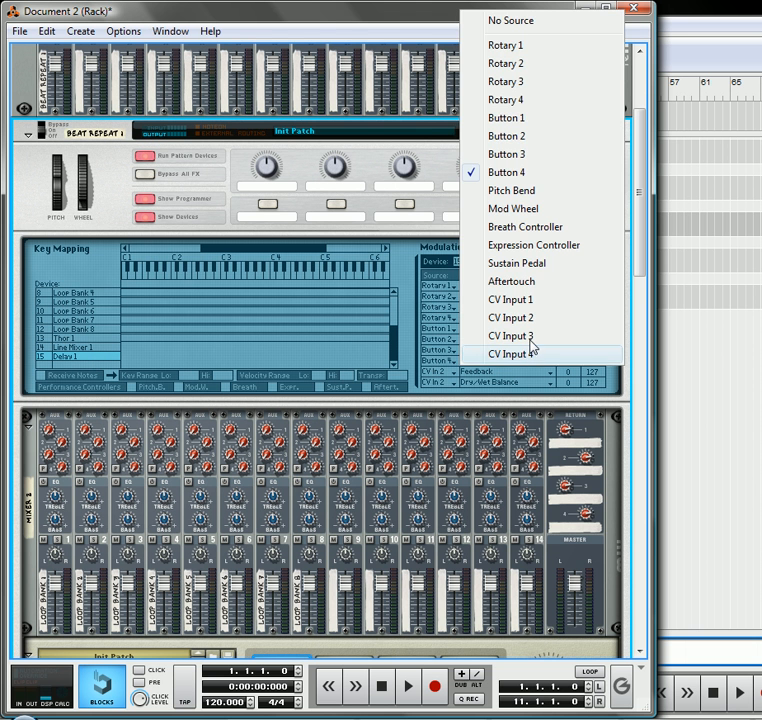
click(512, 336)
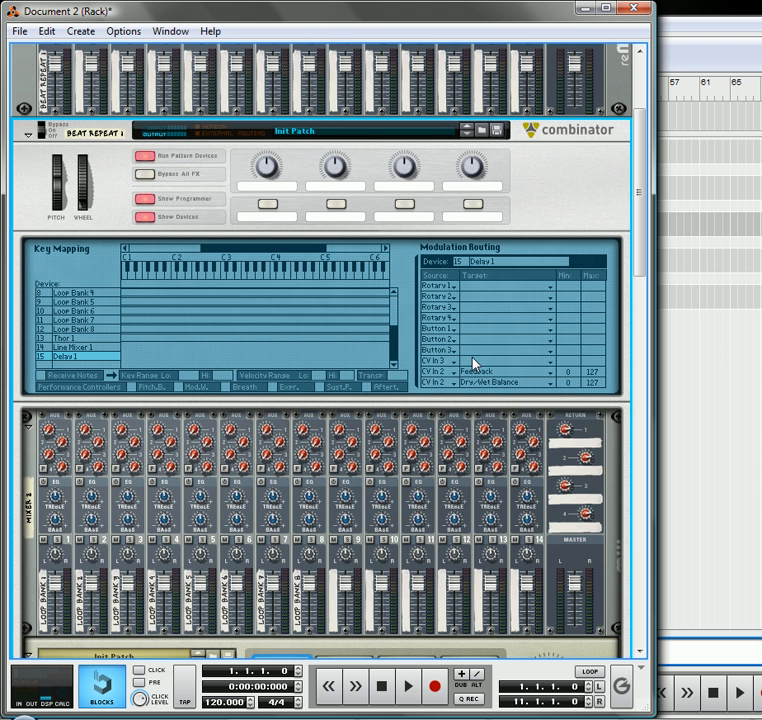
click(550, 360)
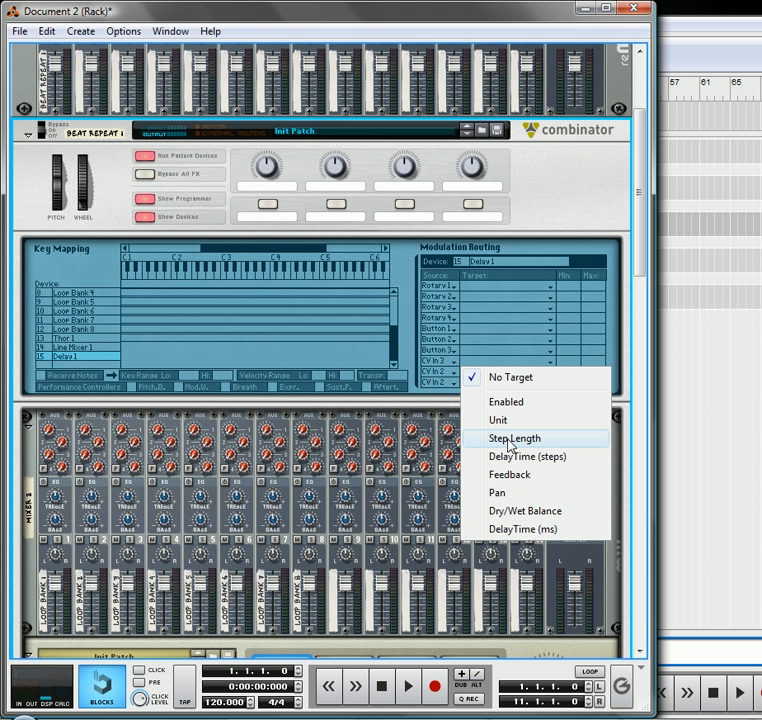
mouse_move(508, 456)
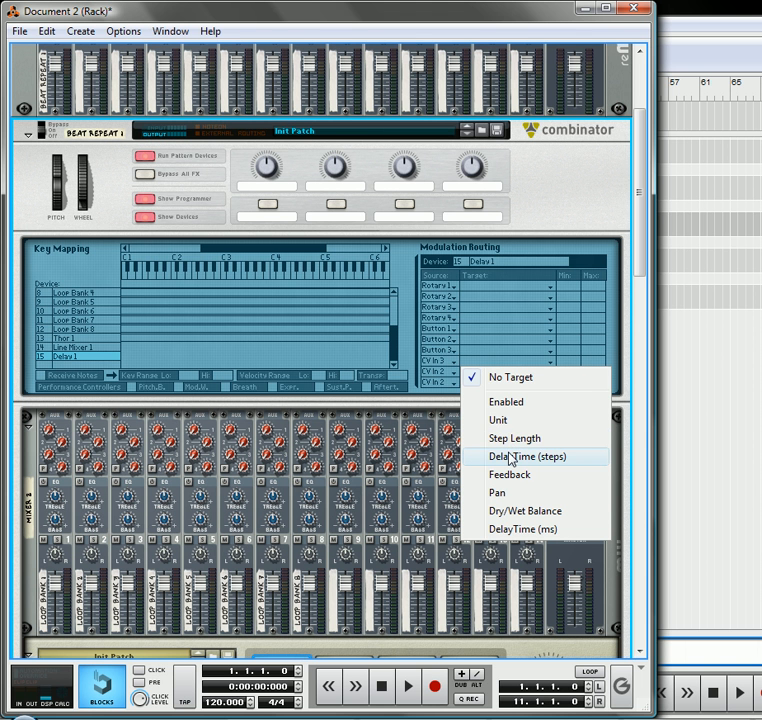
click(528, 456)
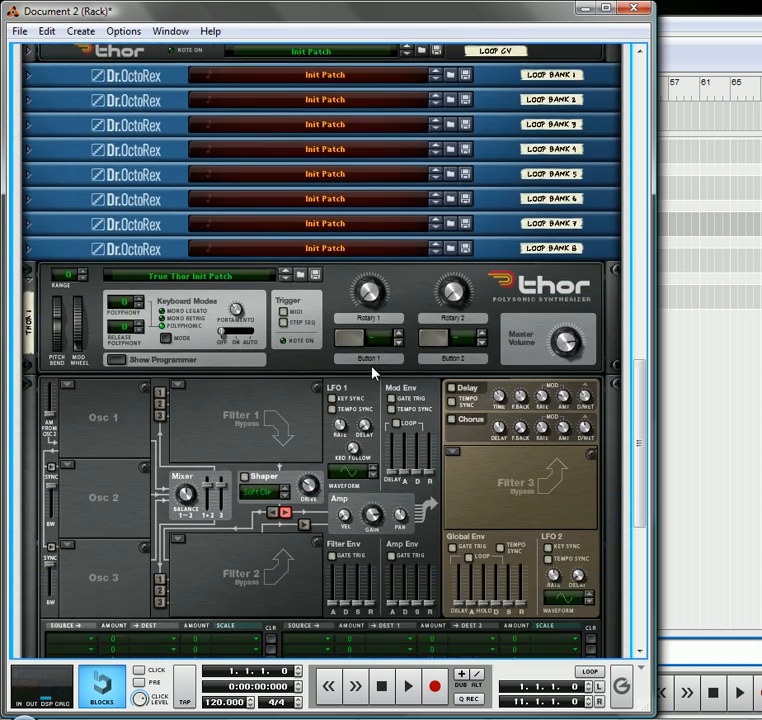
scroll(down, 3)
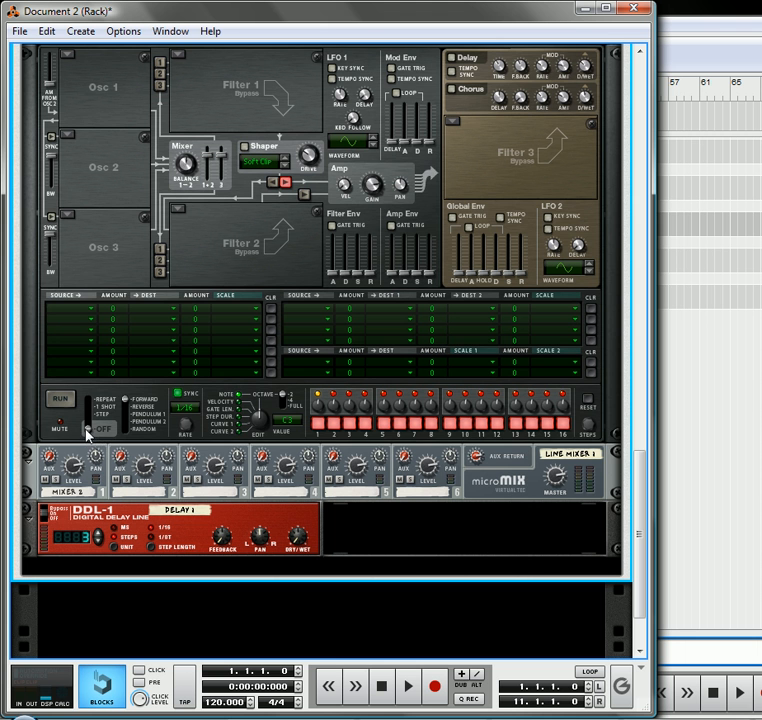
mouse_move(96, 430)
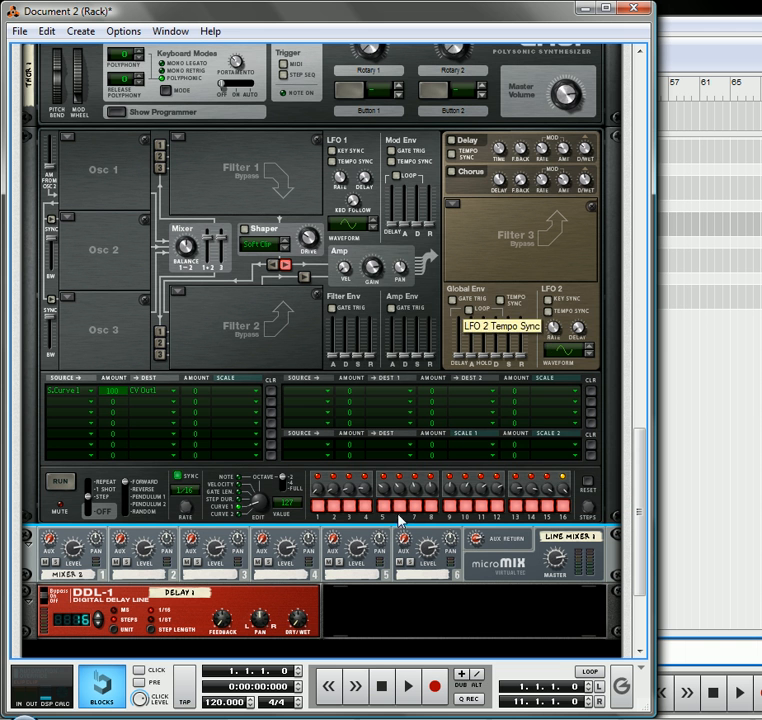
mouse_move(236, 510)
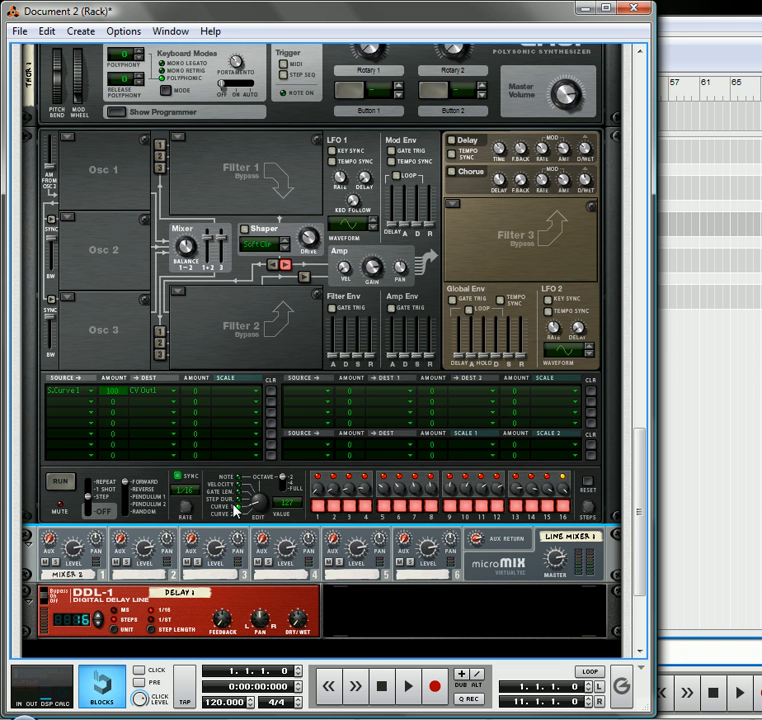
mouse_move(168, 448)
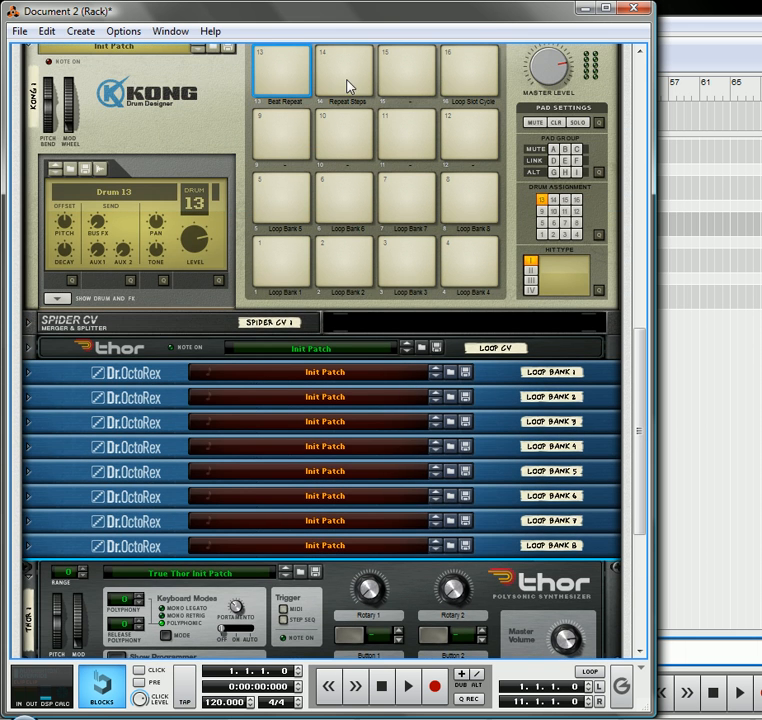
- Unfold the lower Thor's full panel with its step sequencer
scroll(down, 3)
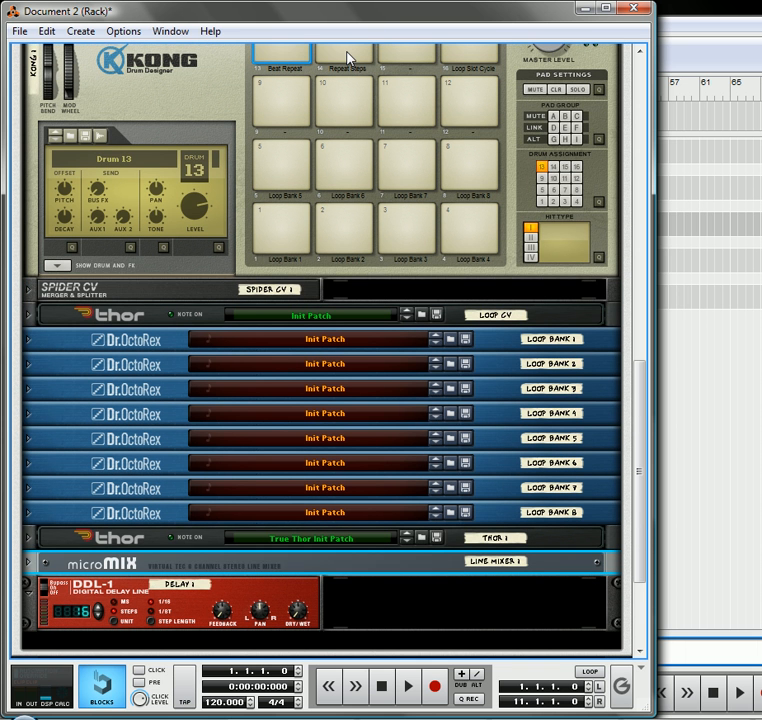
click(344, 56)
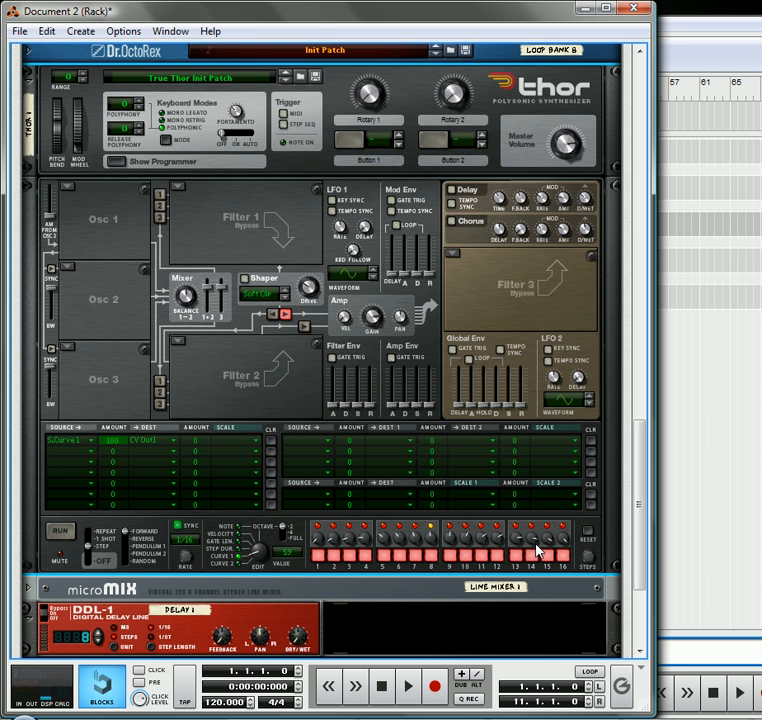
mouse_move(530, 546)
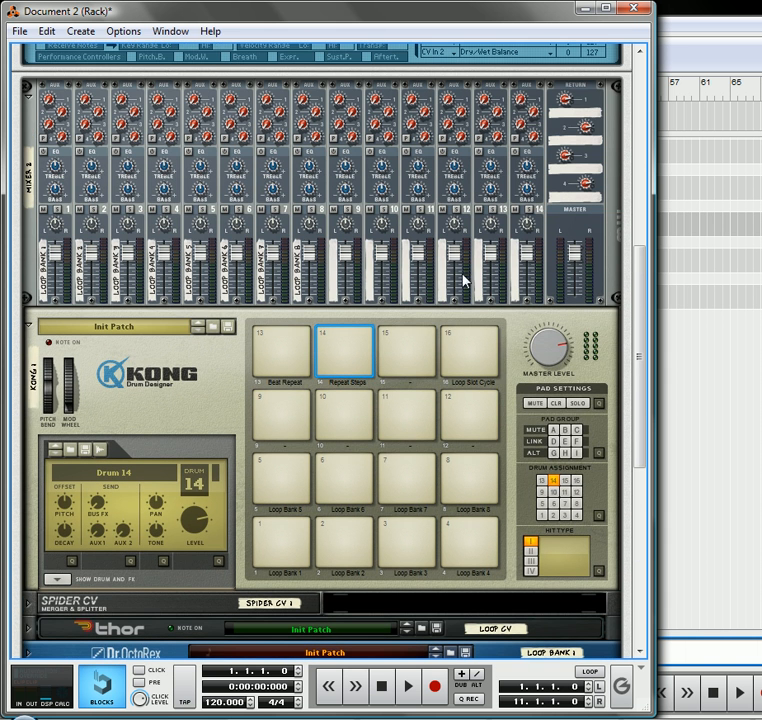
scroll(down, 3)
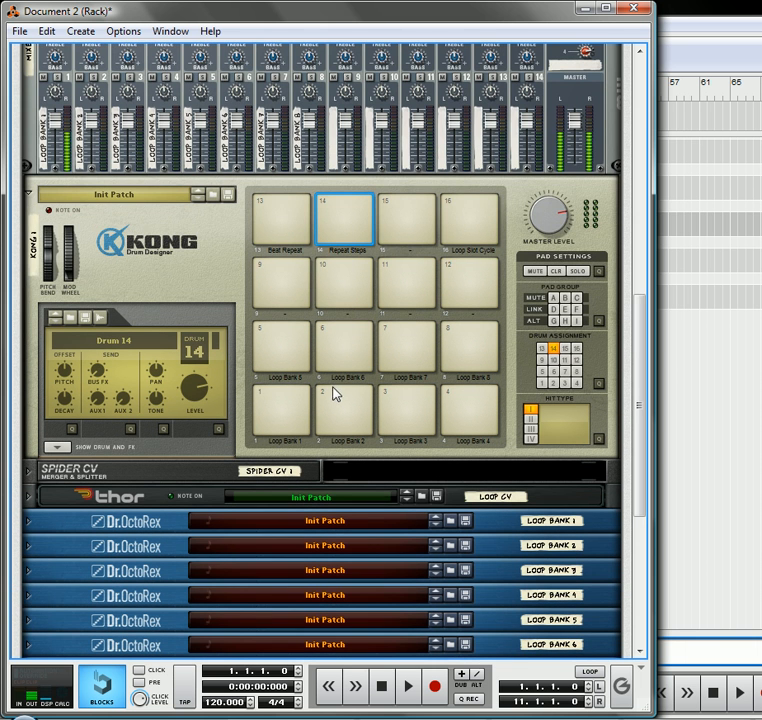
click(280, 220)
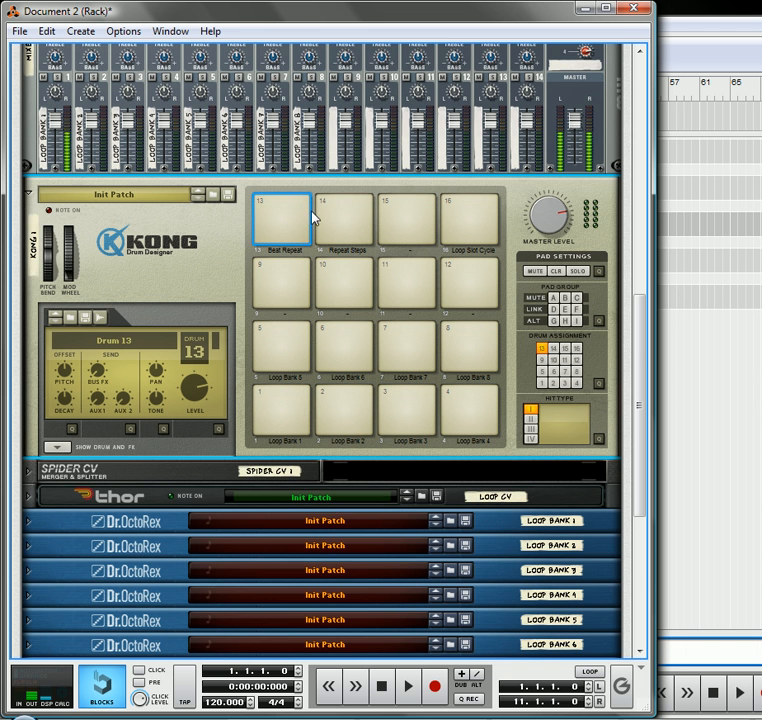
click(344, 218)
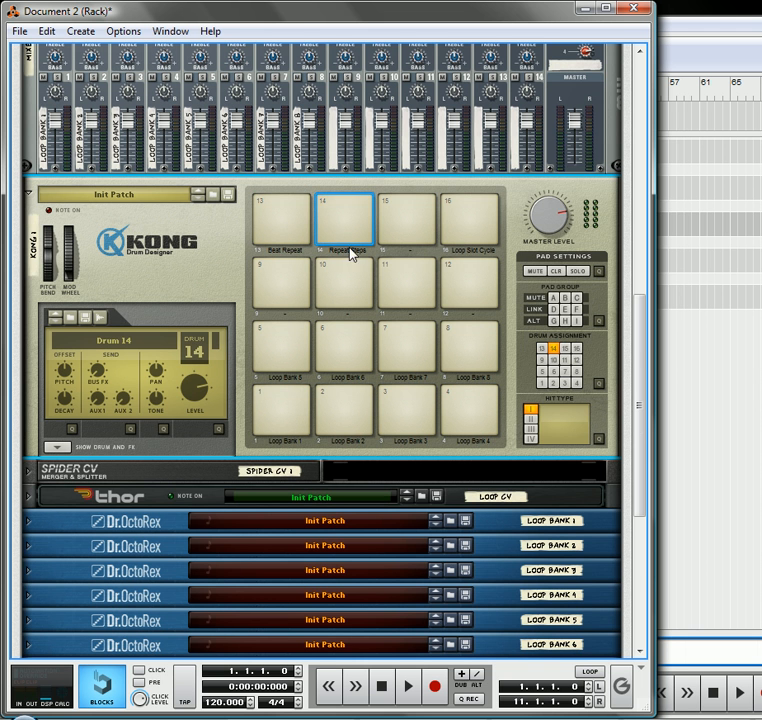
scroll(down, 3)
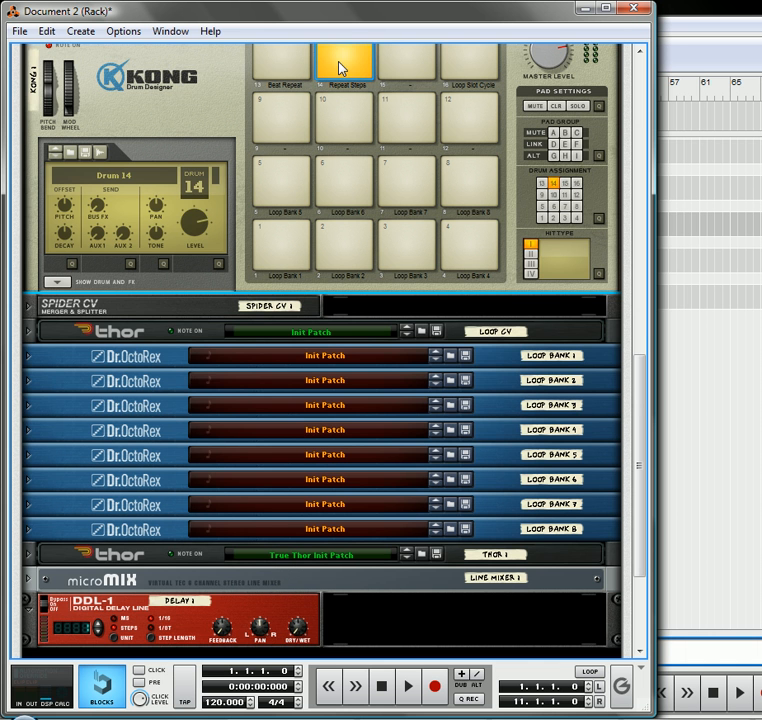
scroll(down, 3)
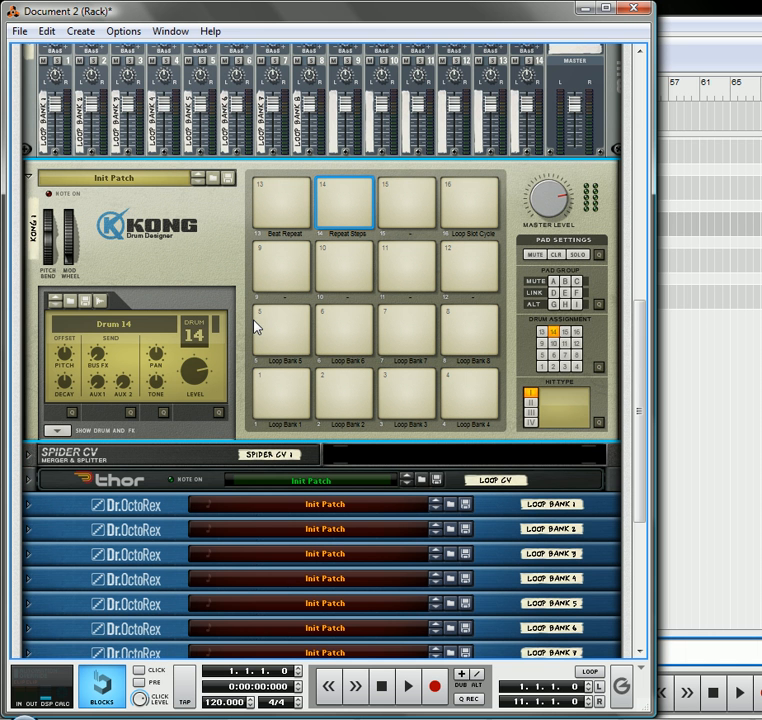
click(284, 398)
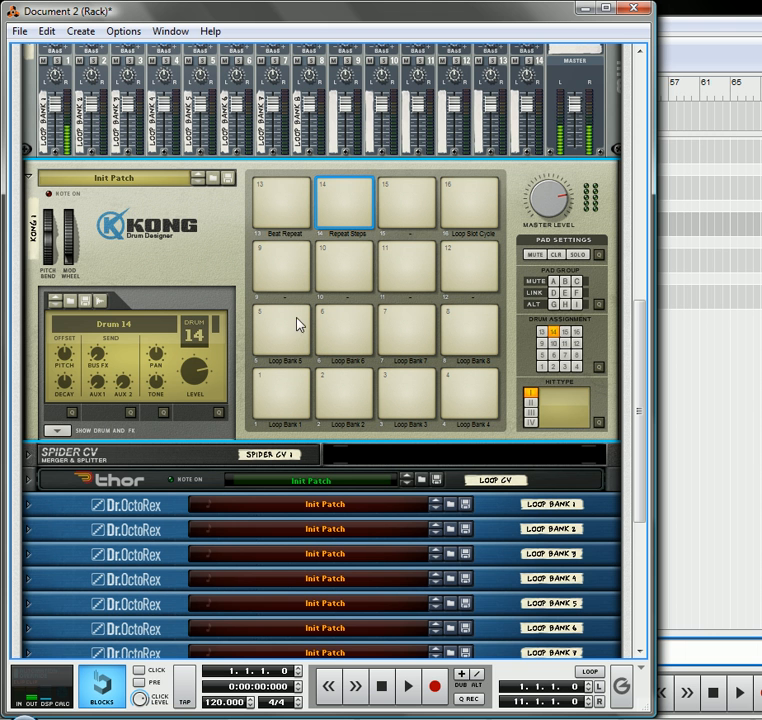
mouse_move(298, 188)
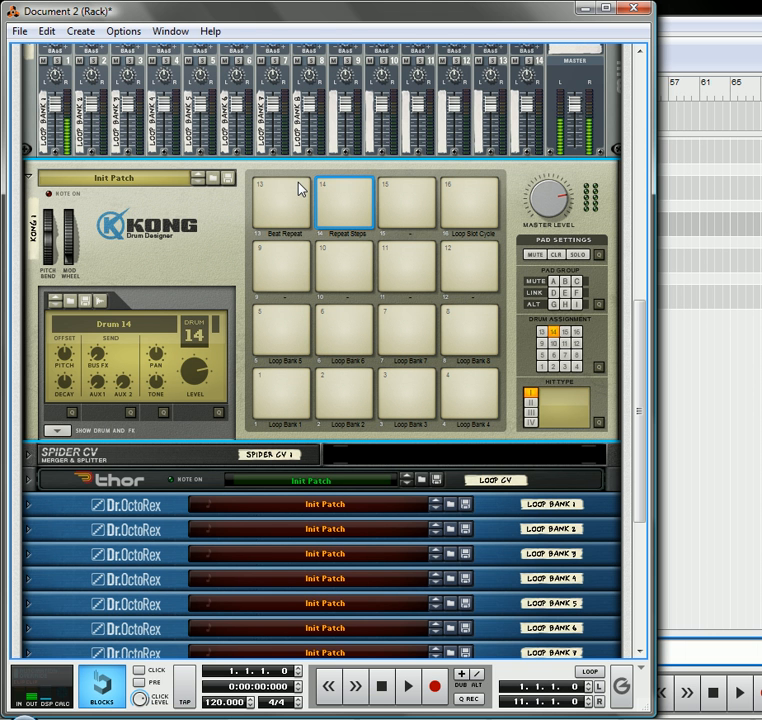
click(282, 204)
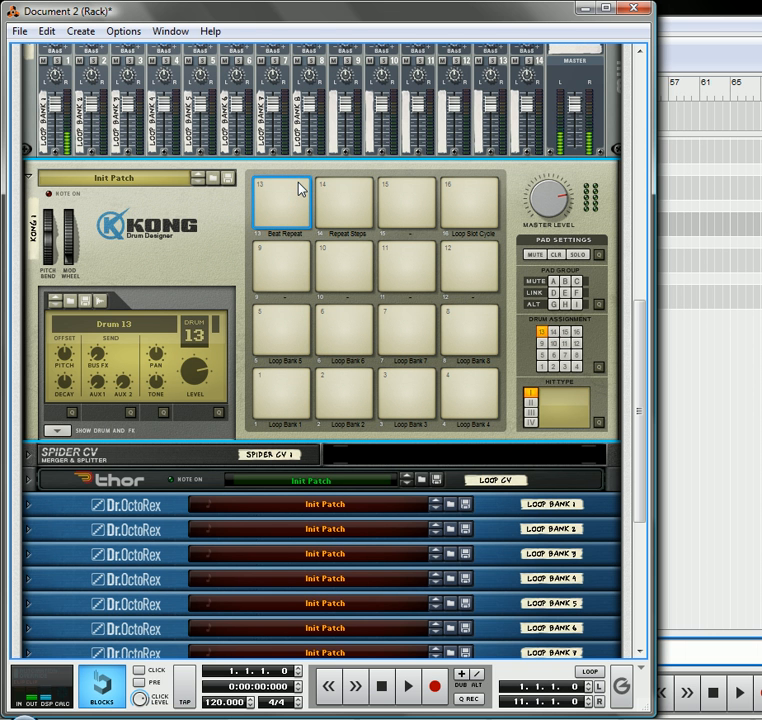
click(282, 212)
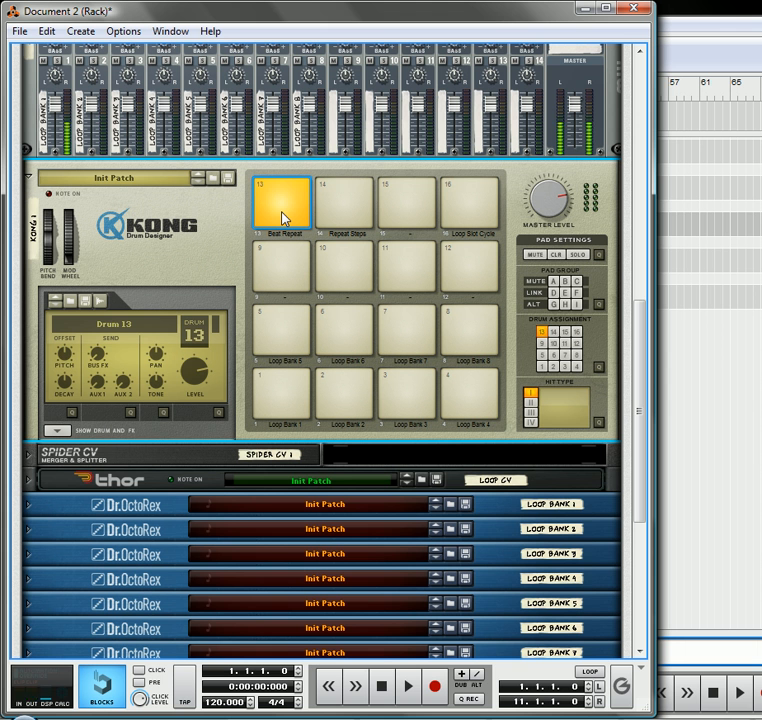
click(284, 206)
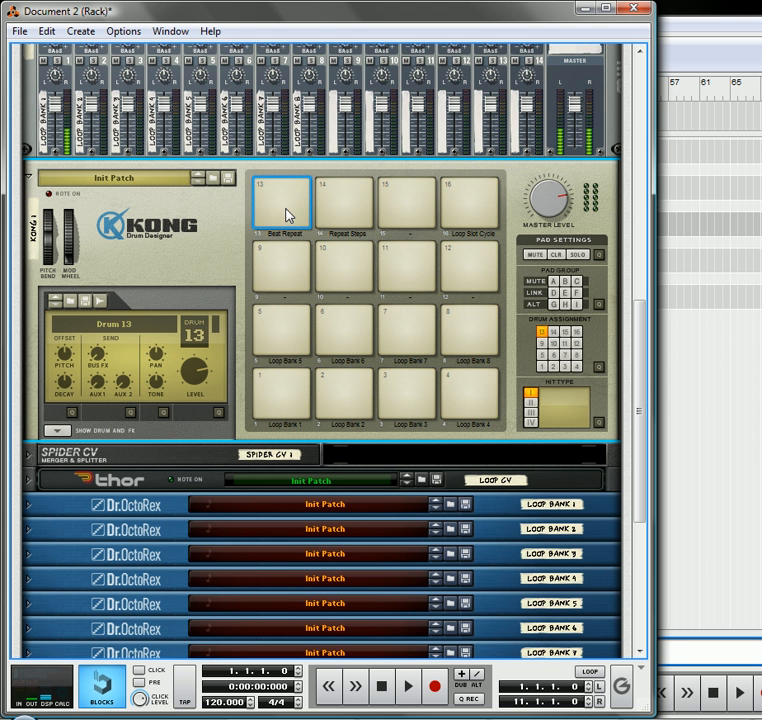
click(284, 204)
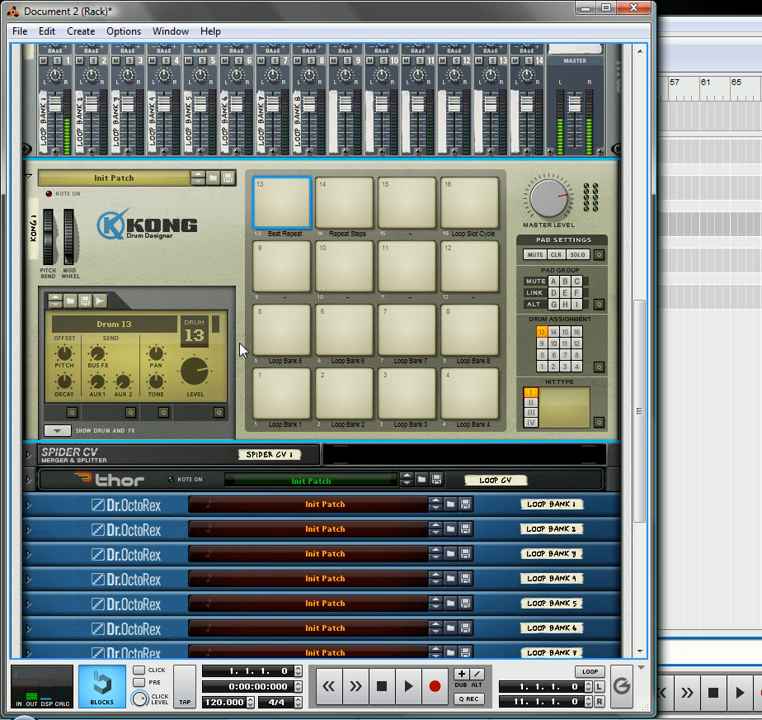
mouse_move(246, 346)
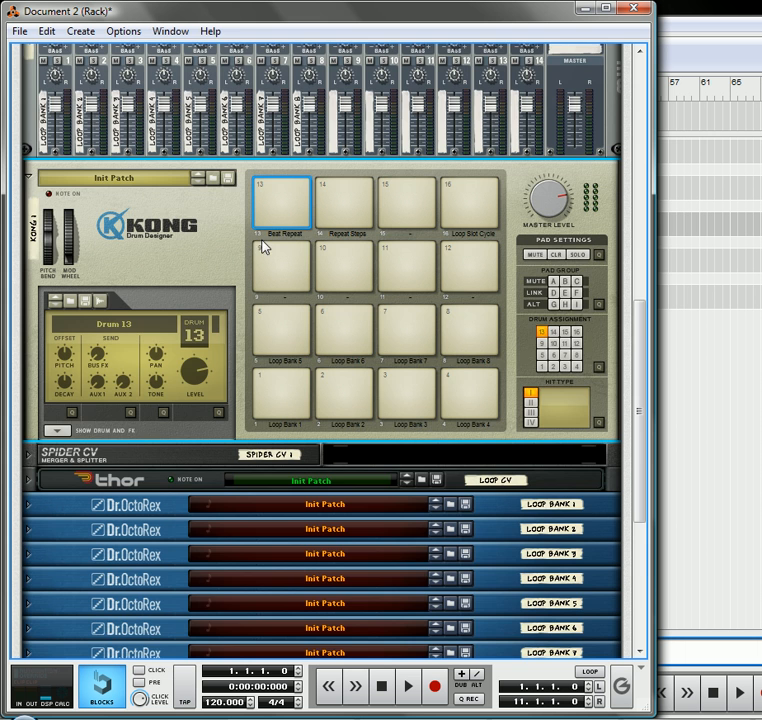
scroll(down, 3)
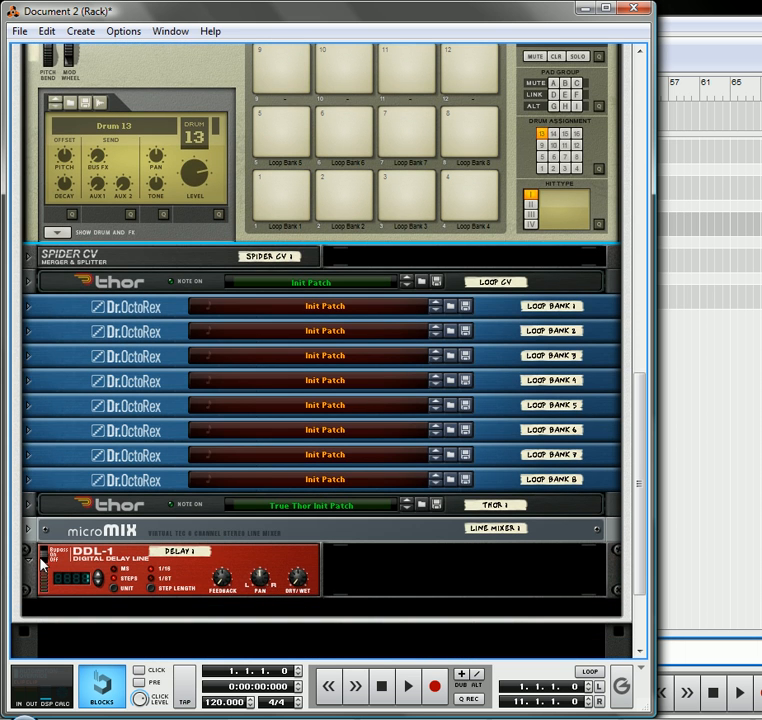